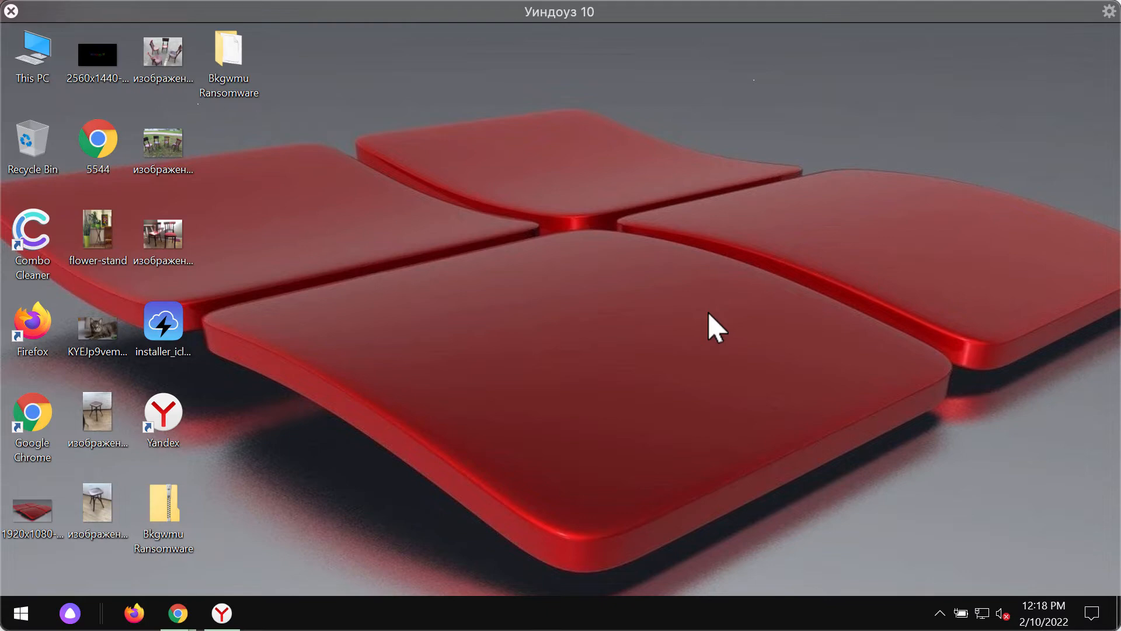
mouse_move(293, 85)
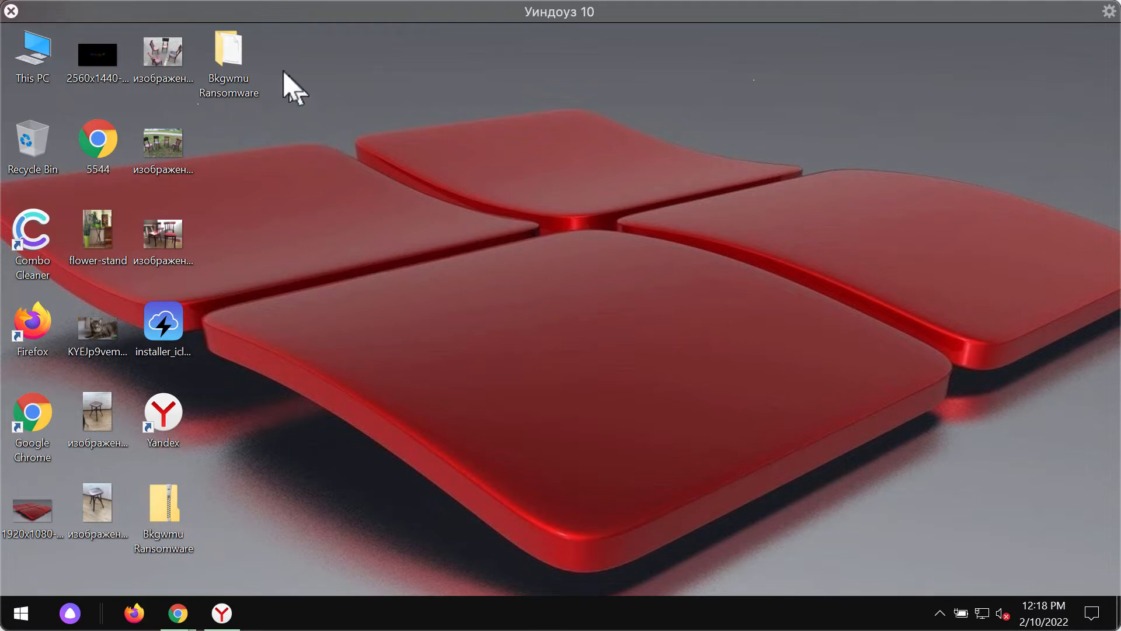
mouse_move(407, 97)
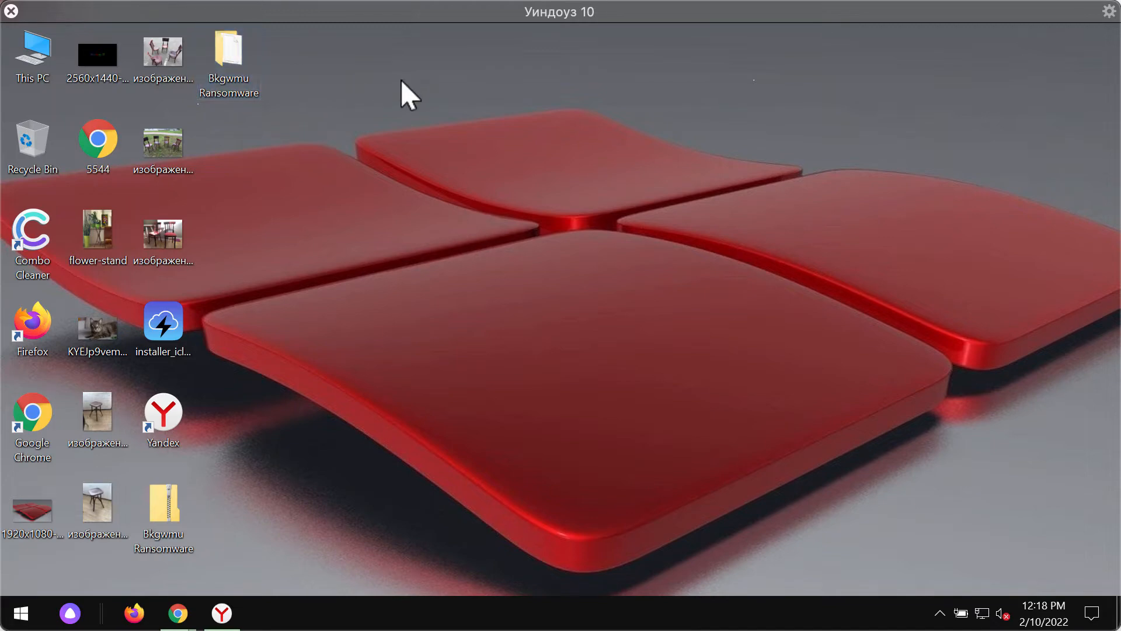
mouse_move(424, 202)
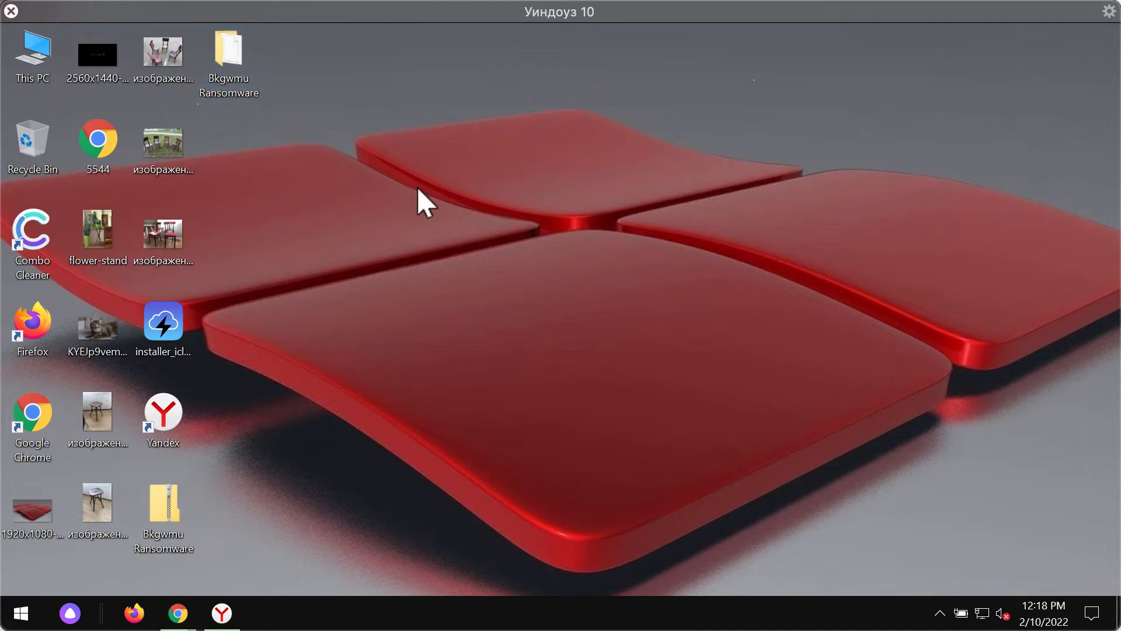
mouse_move(390, 218)
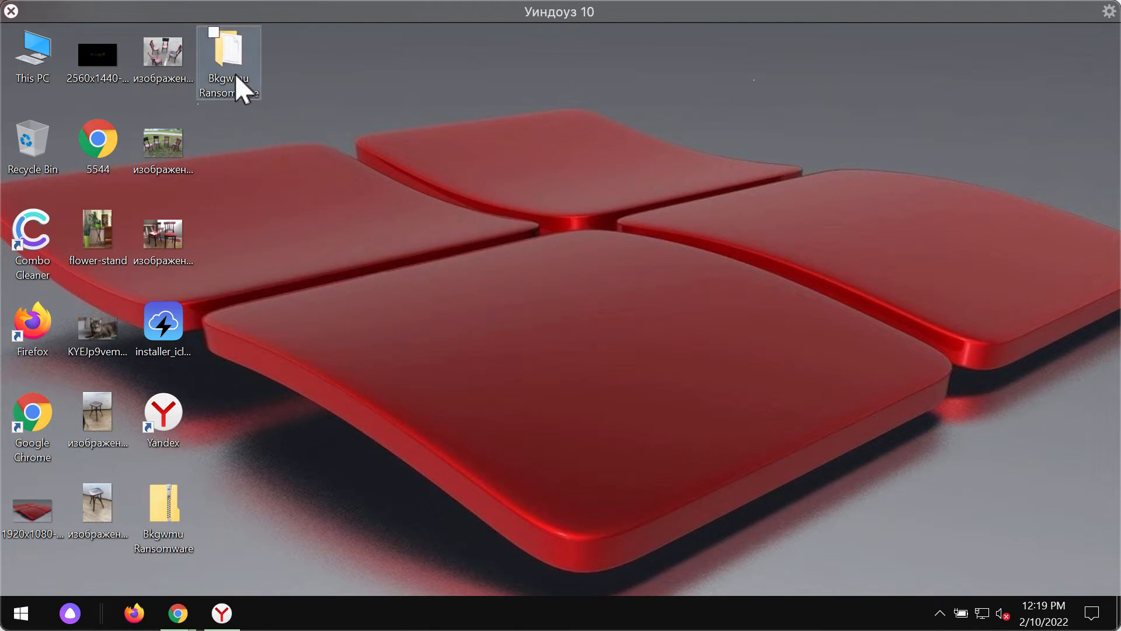
Launch the Bkgwmu Ransomware sample, then view a chair photo in Paint and close it
double_click(228, 54)
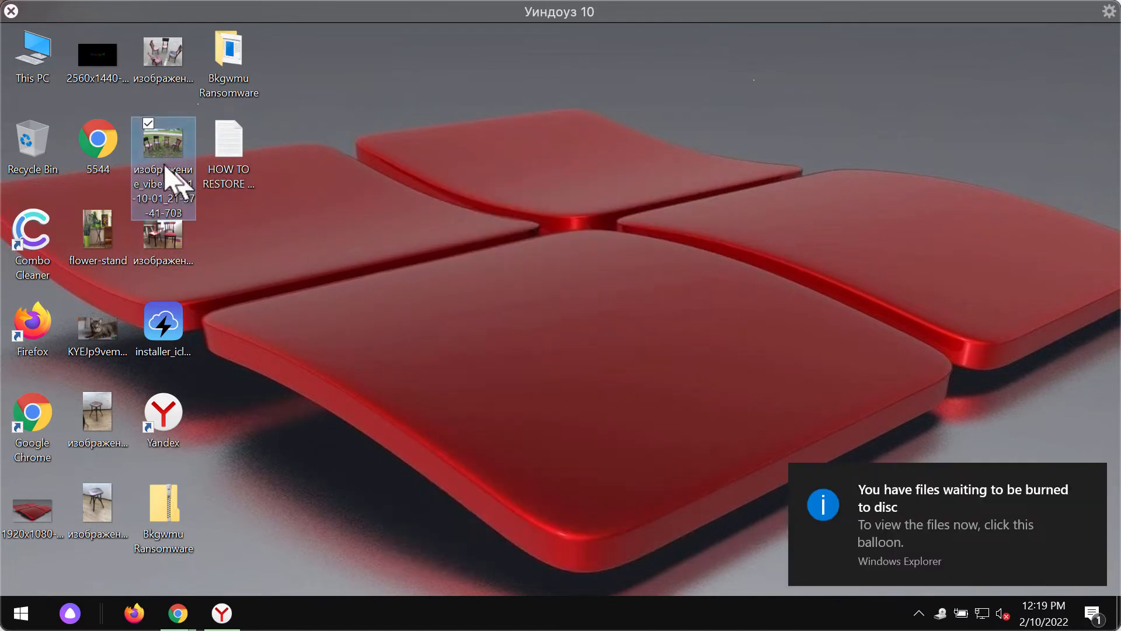
mouse_move(163, 421)
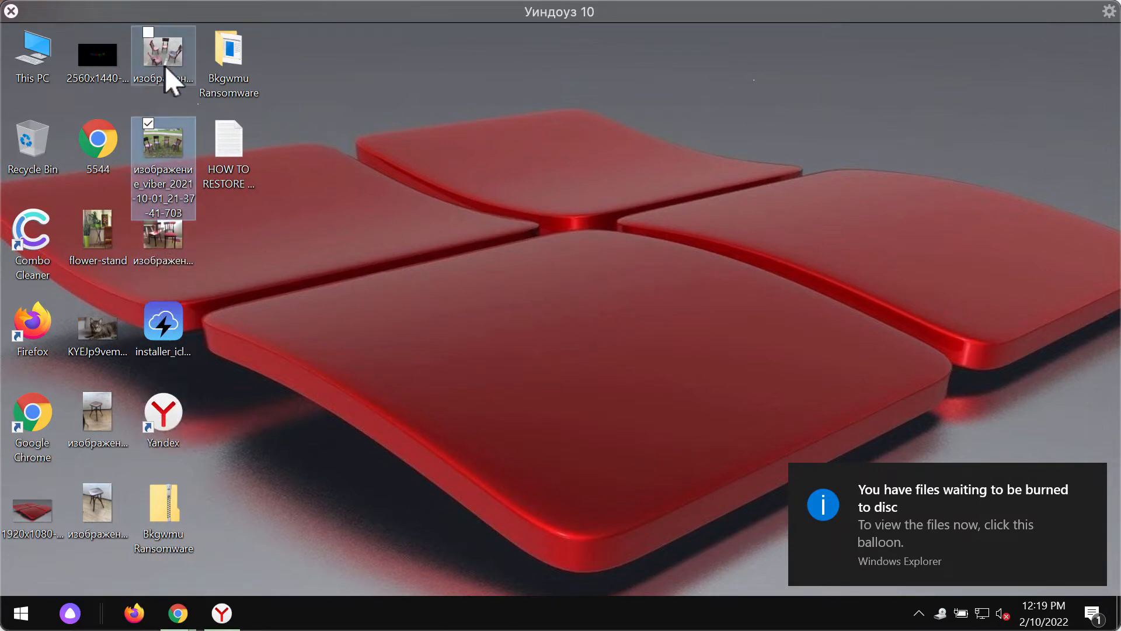
double_click(162, 50)
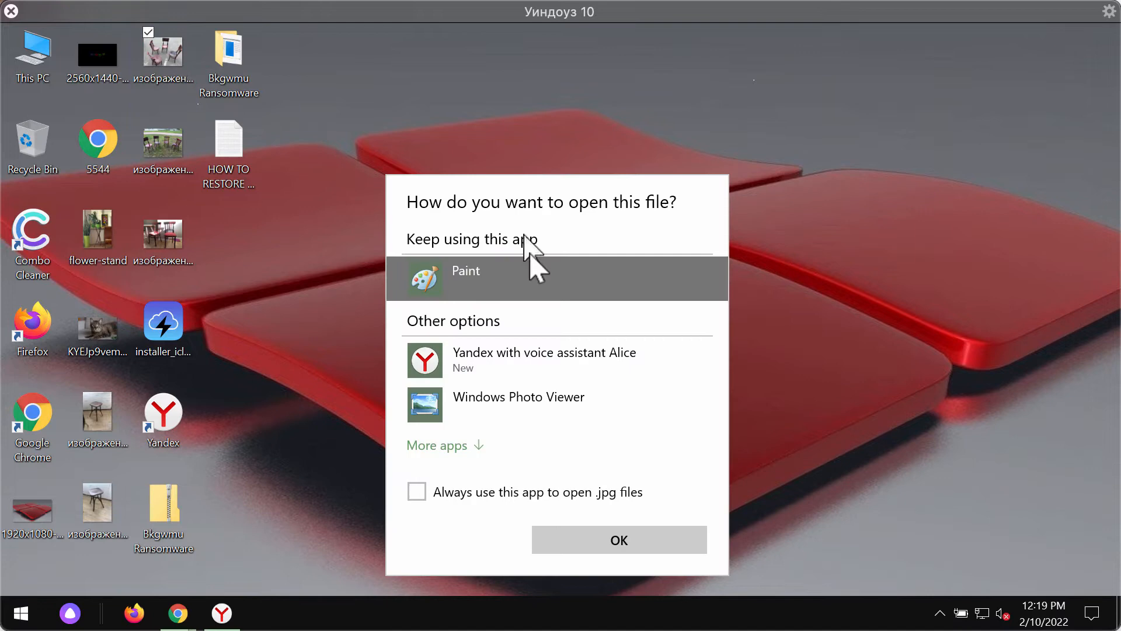
mouse_move(636, 562)
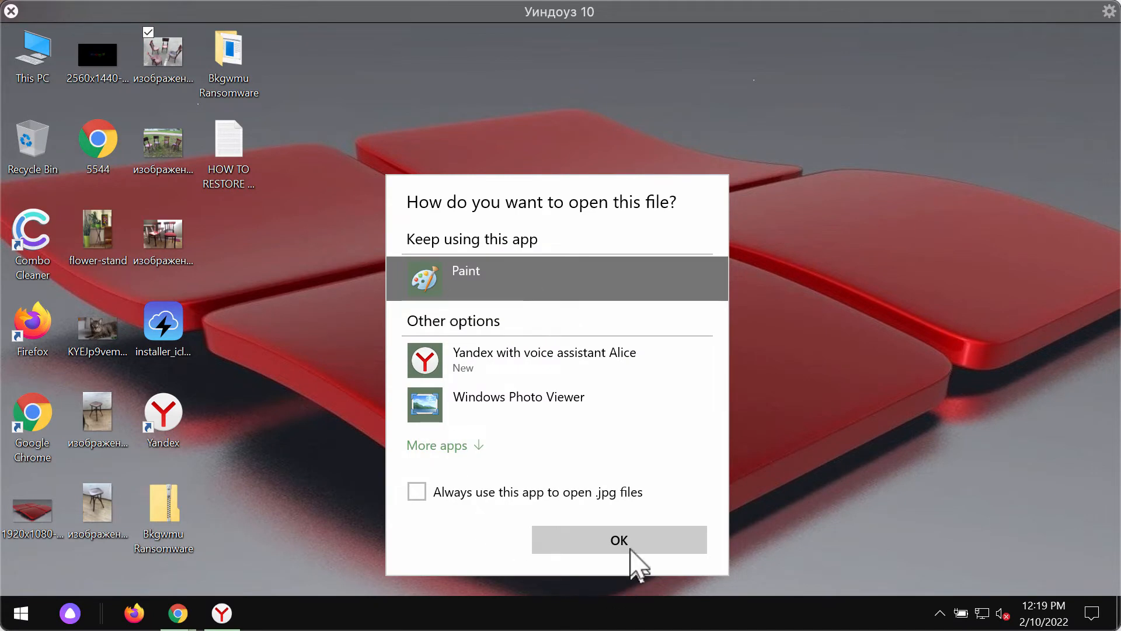
click(618, 540)
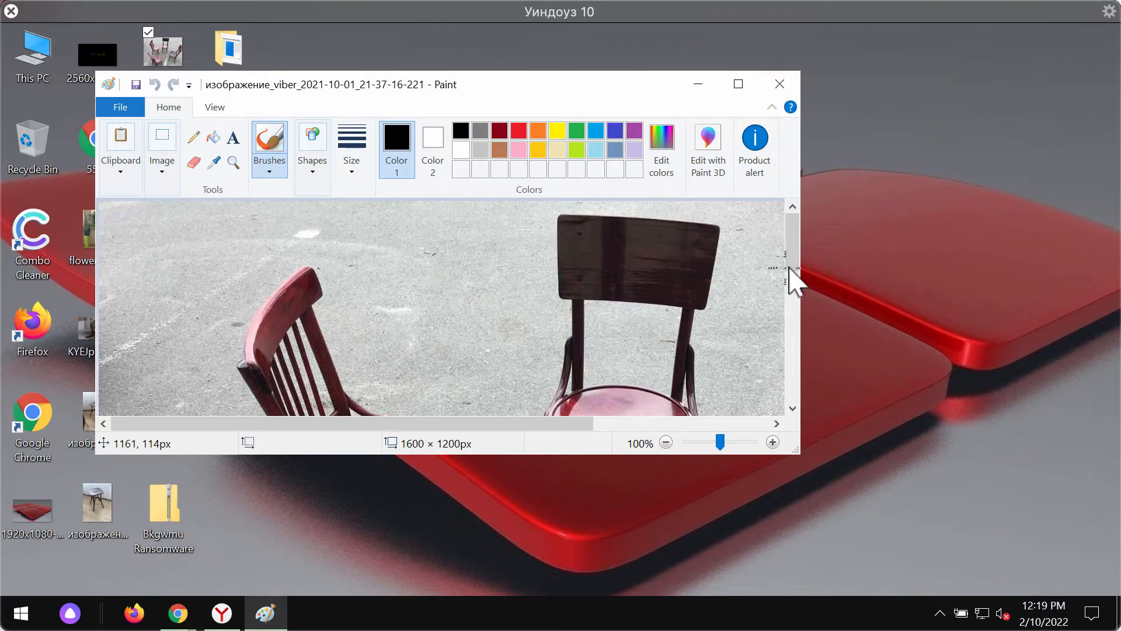
scroll(down, 3)
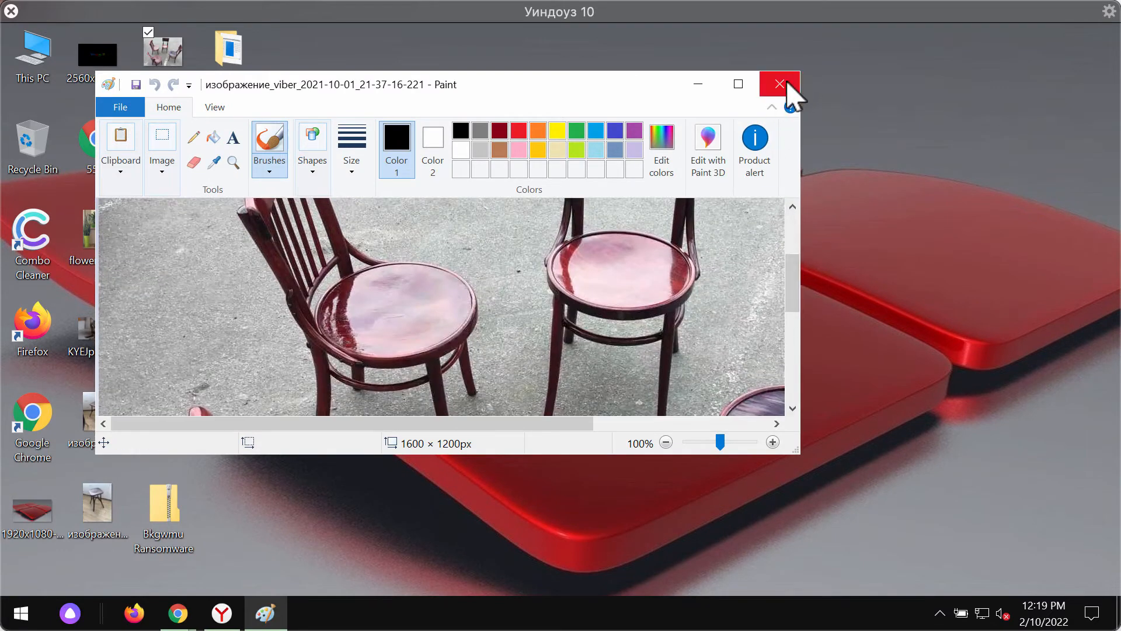
click(779, 85)
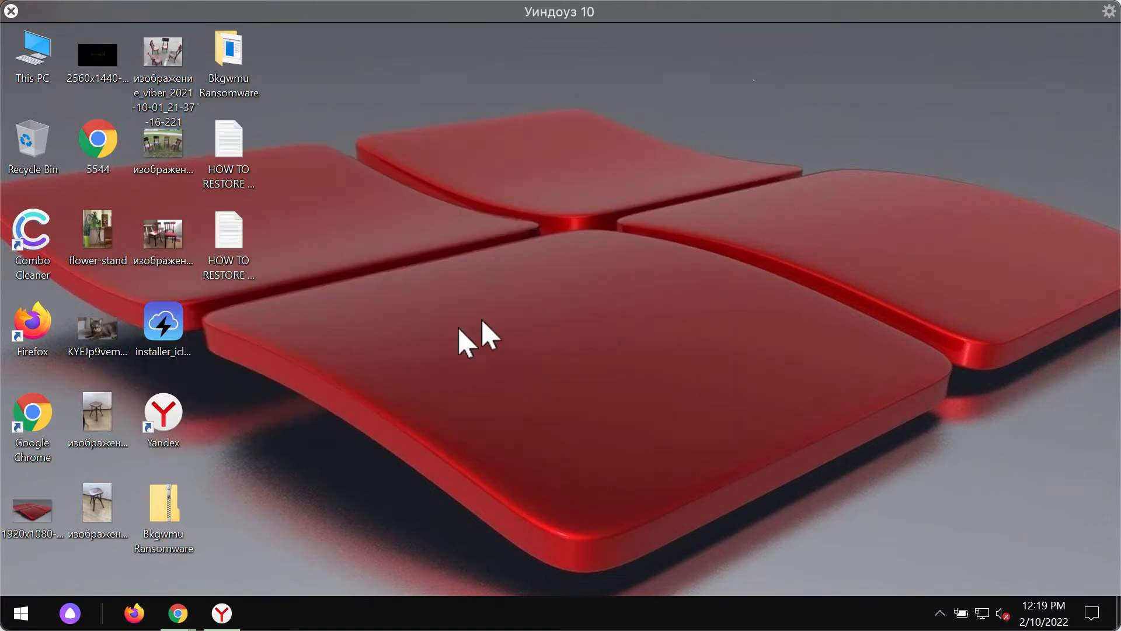
mouse_move(172, 229)
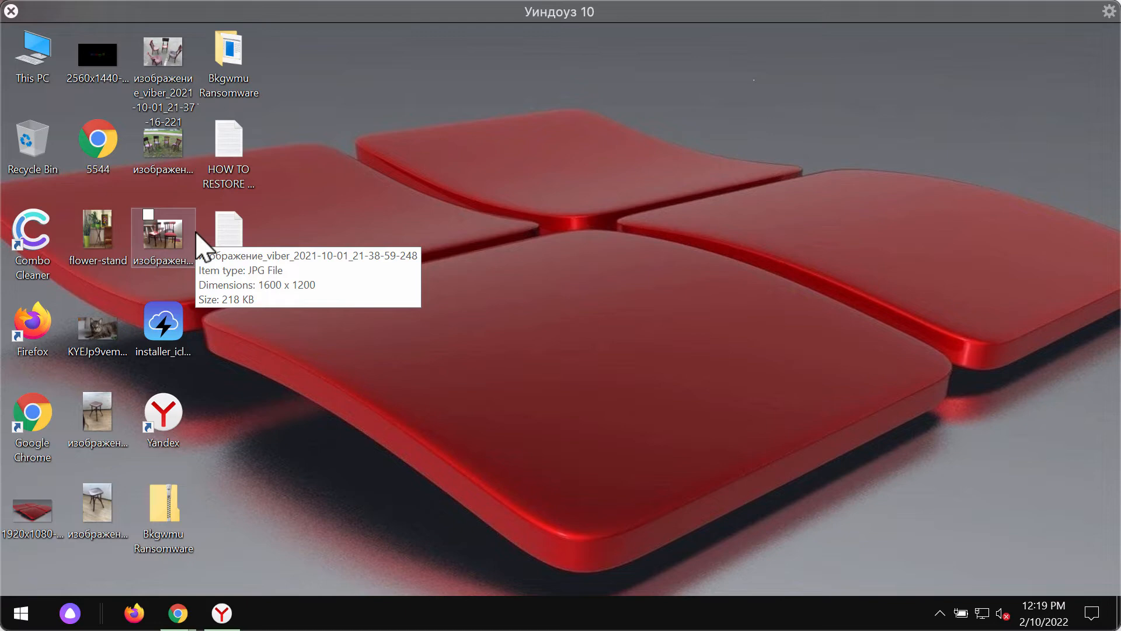
mouse_move(435, 236)
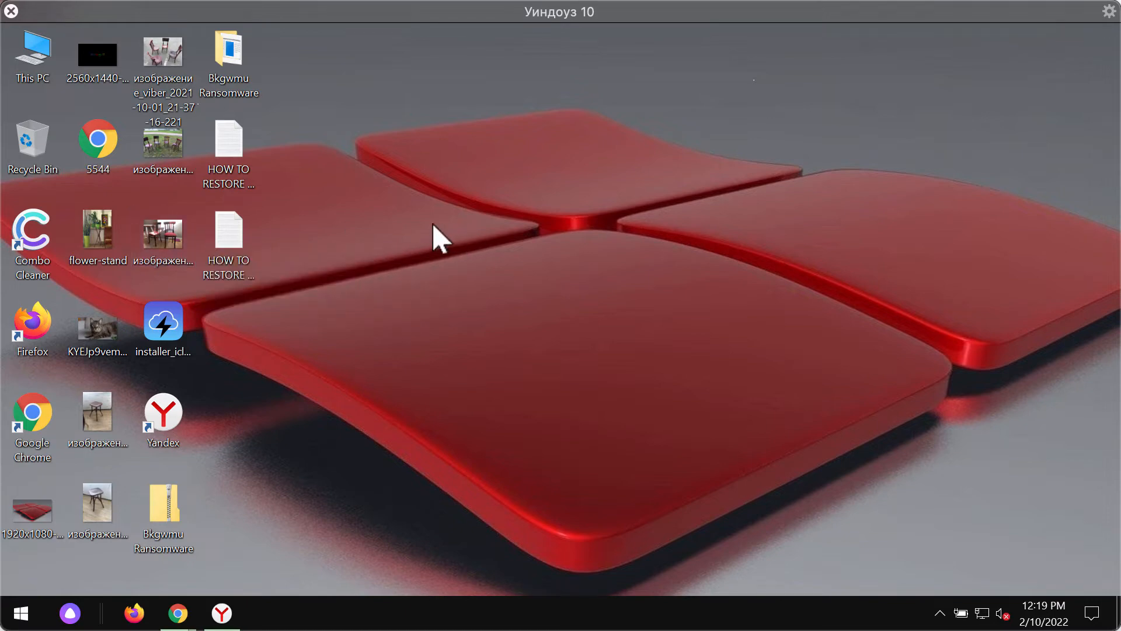
mouse_move(647, 128)
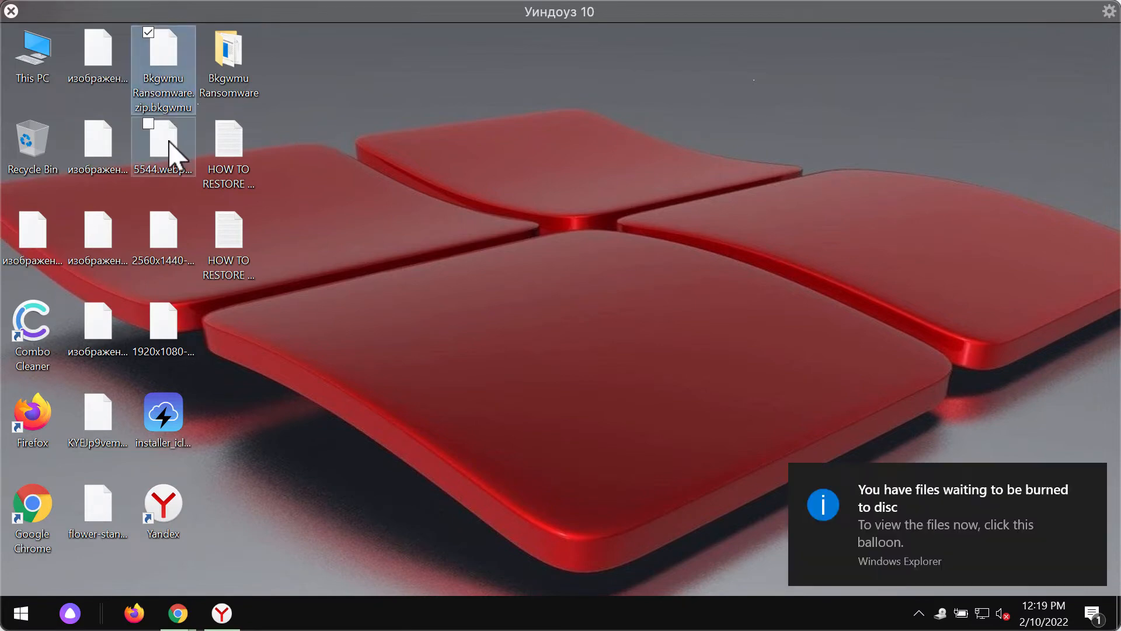
mouse_move(172, 151)
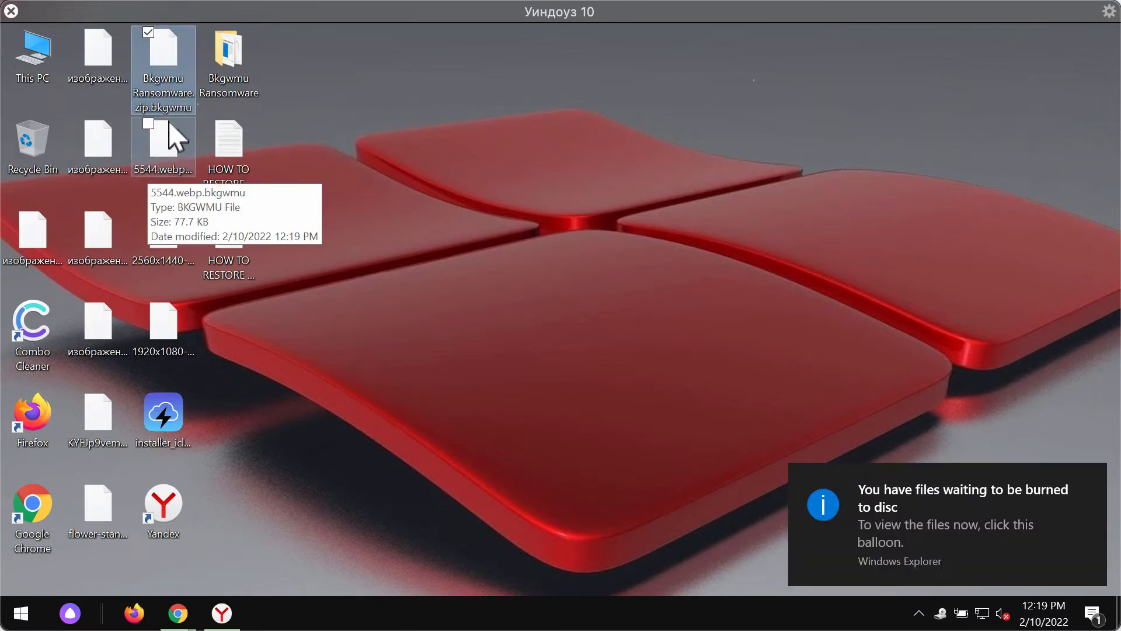
mouse_move(172, 125)
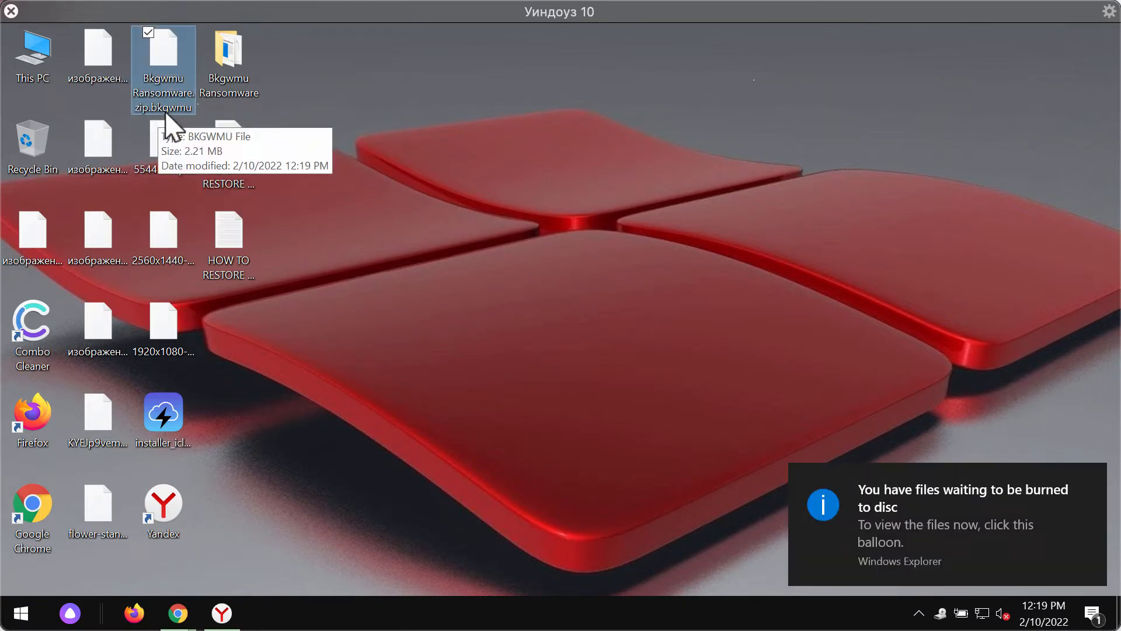
mouse_move(368, 161)
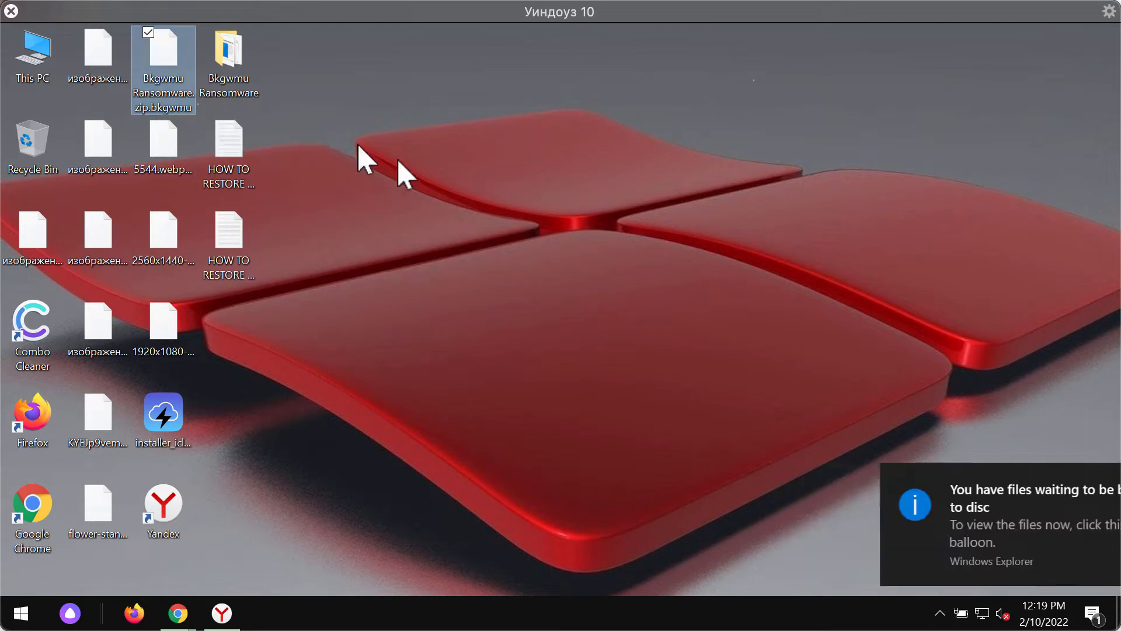
Select the HOW TO RESTORE ransom note among the encrypted .bkgwmu desktop files
click(228, 240)
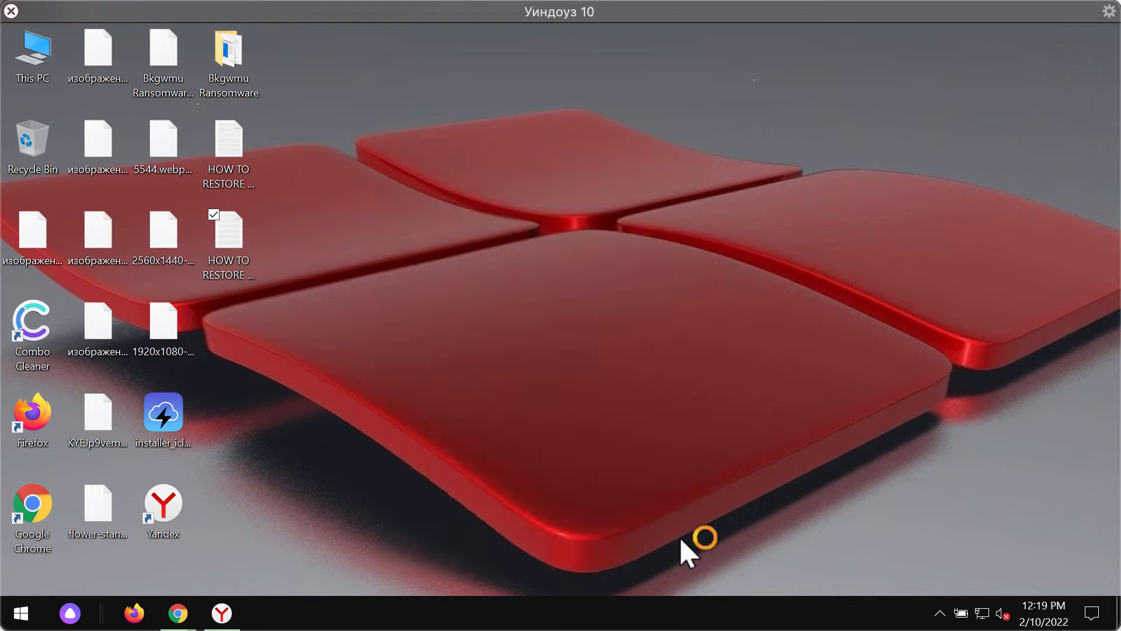
Read the HOW TO RESTORE YOUR FILES note in Notepad, then minimize it
double_click(228, 229)
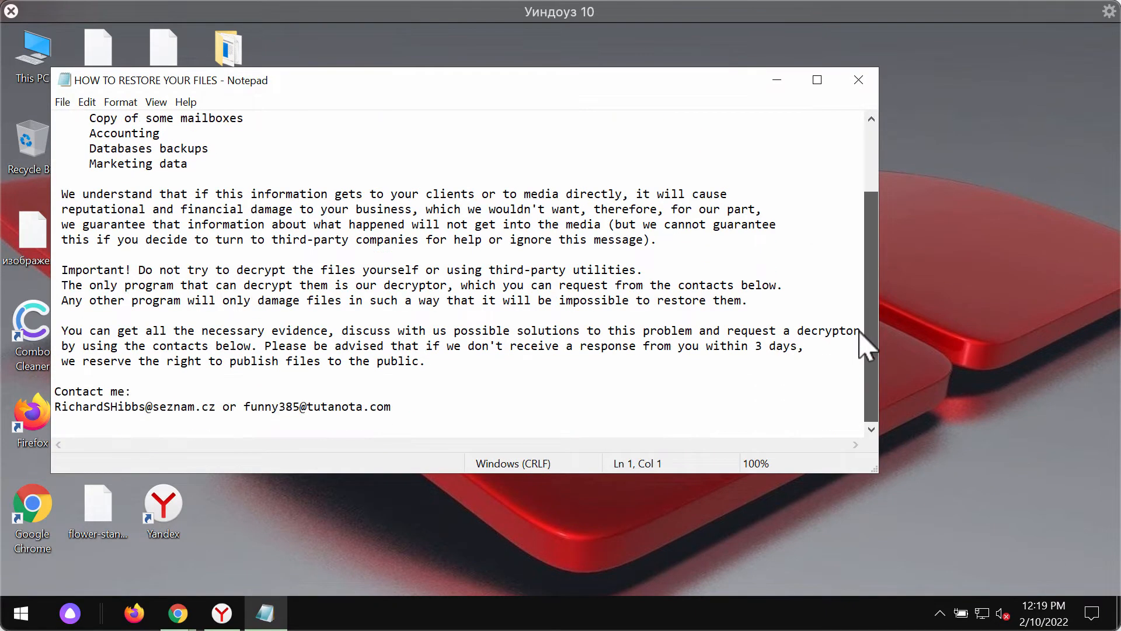
mouse_move(567, 367)
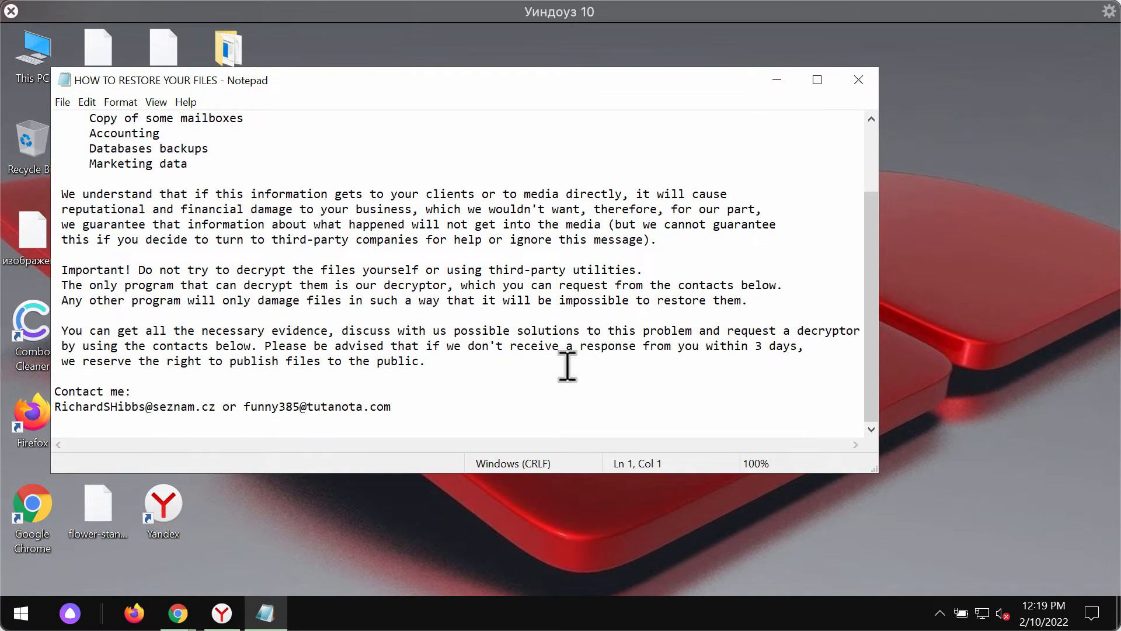
scroll(up, 3)
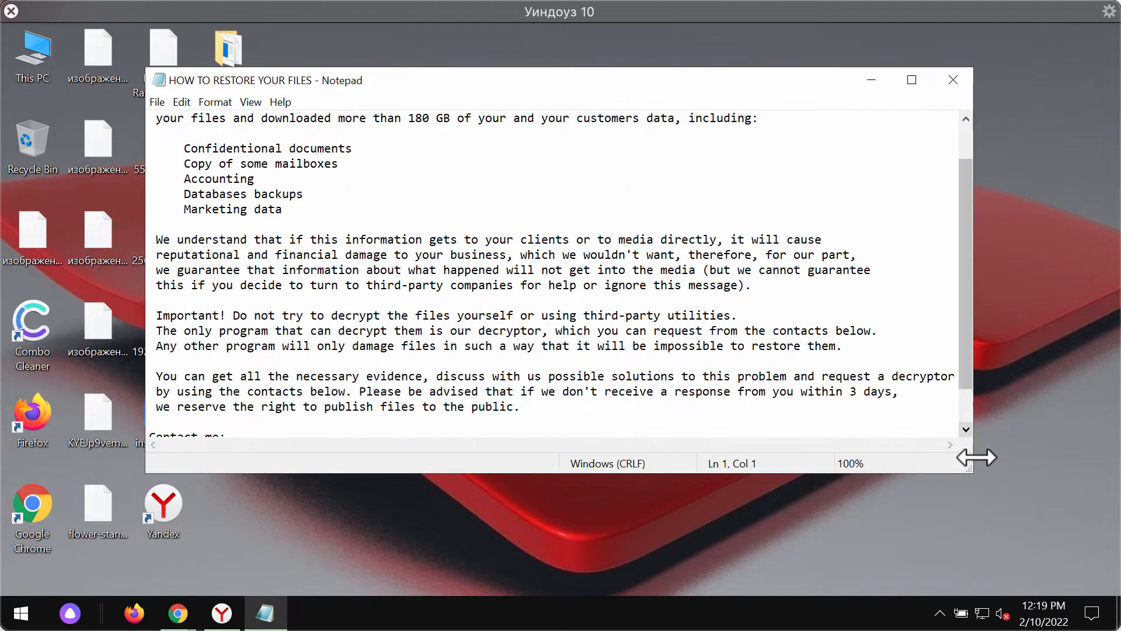
scroll(down, 3)
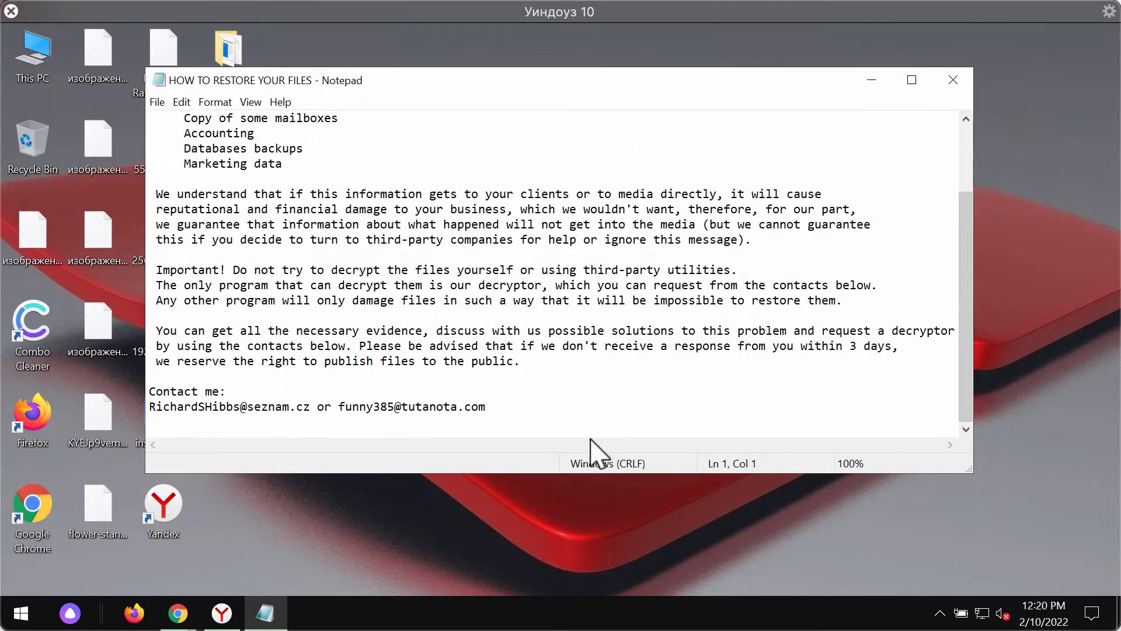
mouse_move(663, 311)
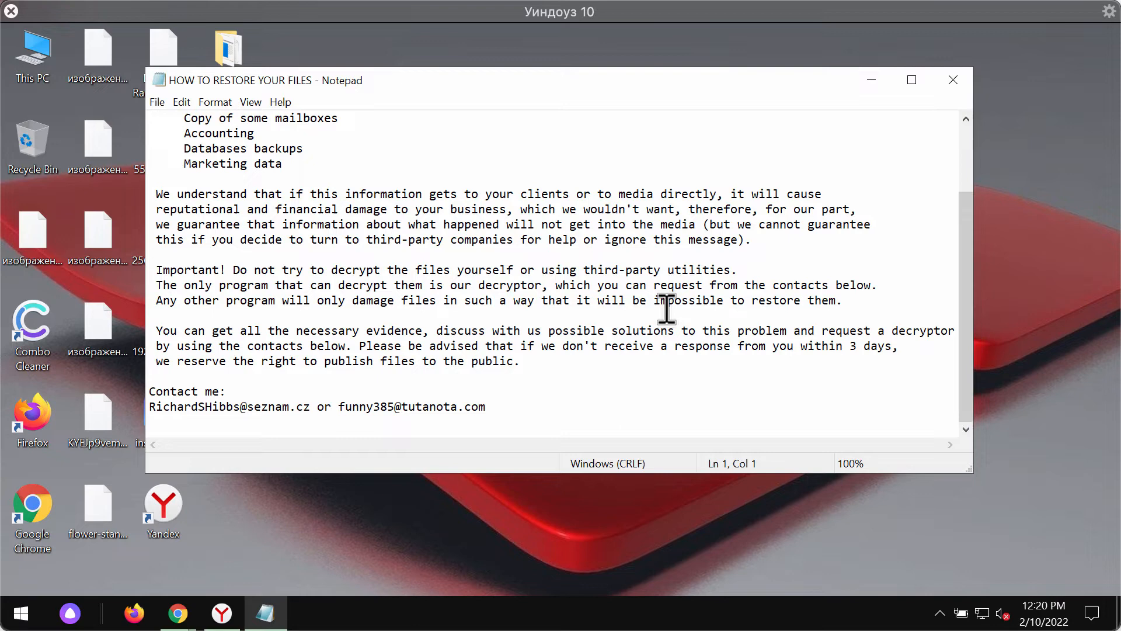
mouse_move(871, 79)
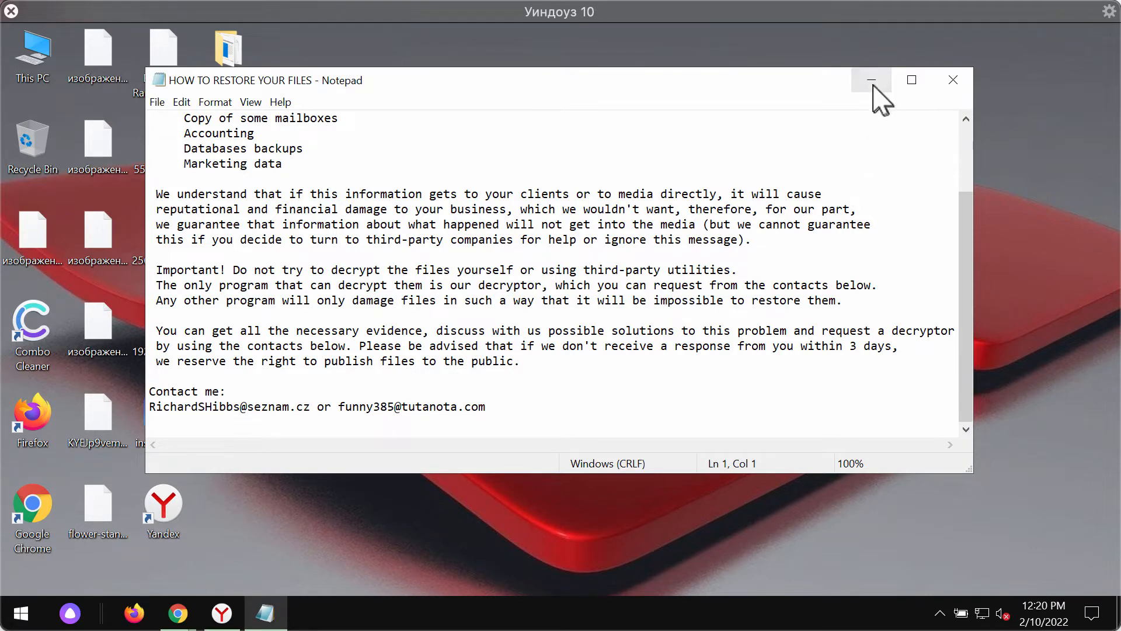
click(871, 79)
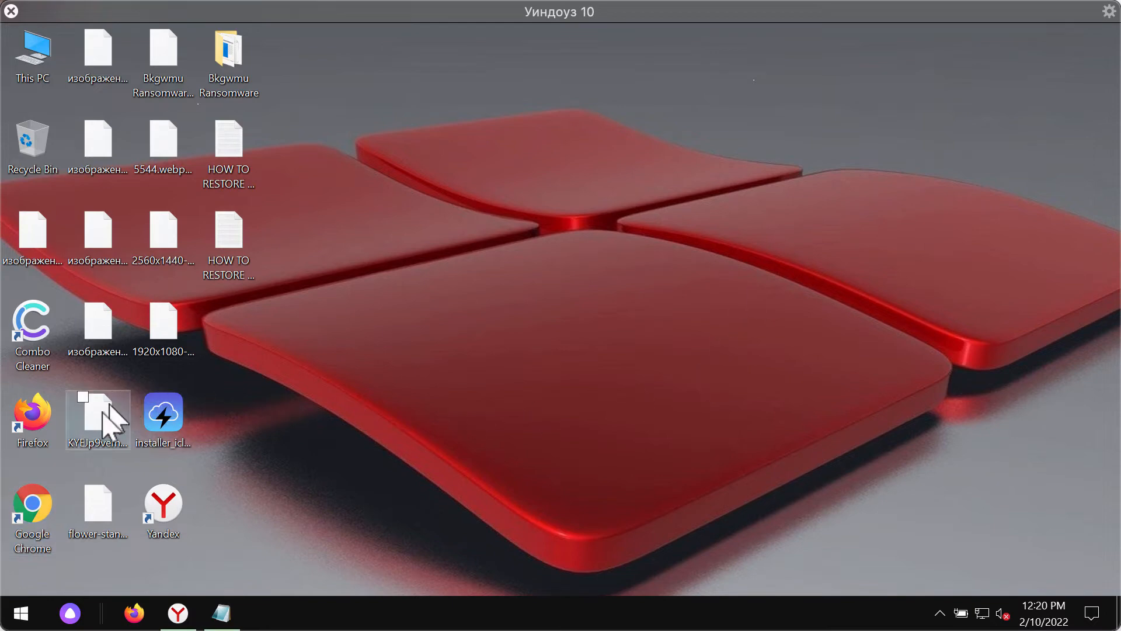
mouse_move(754, 553)
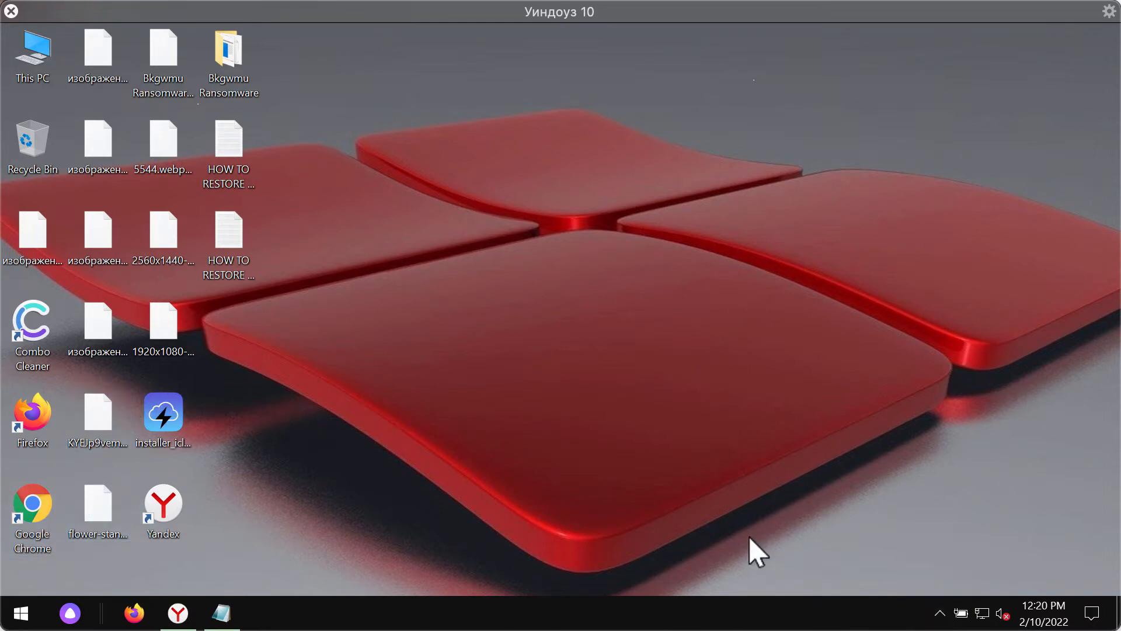
click(31, 508)
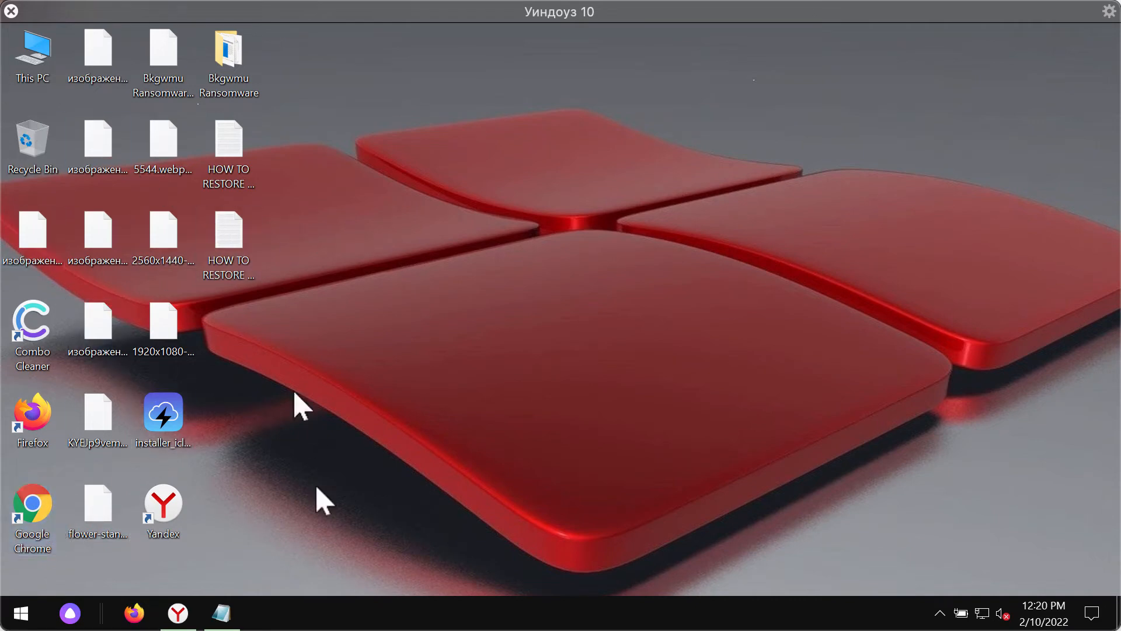
click(31, 53)
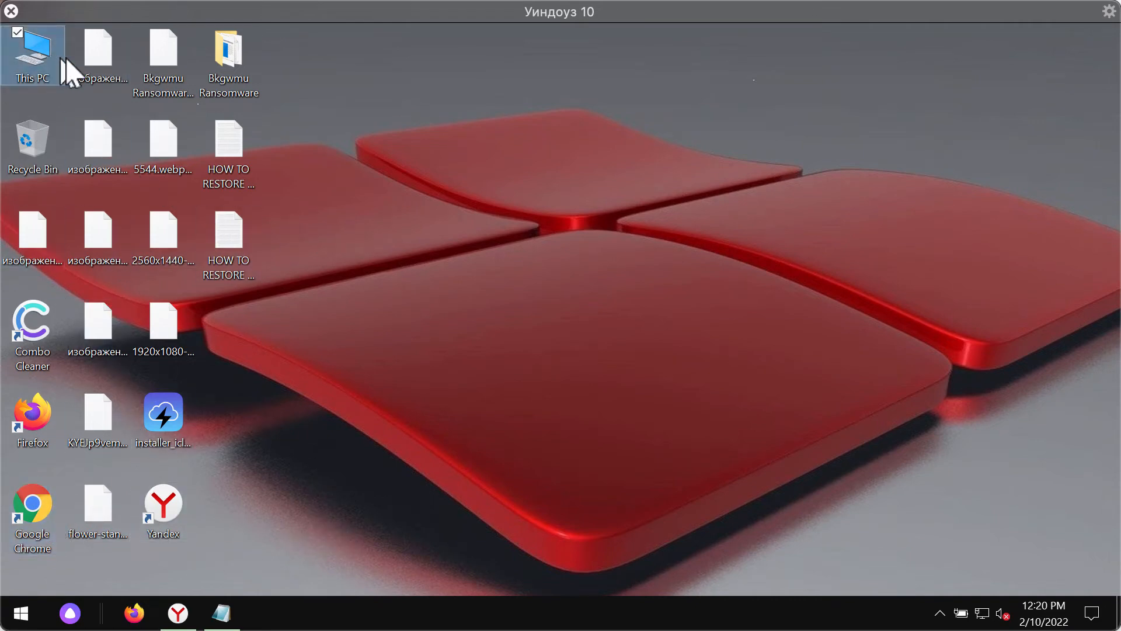
mouse_move(311, 520)
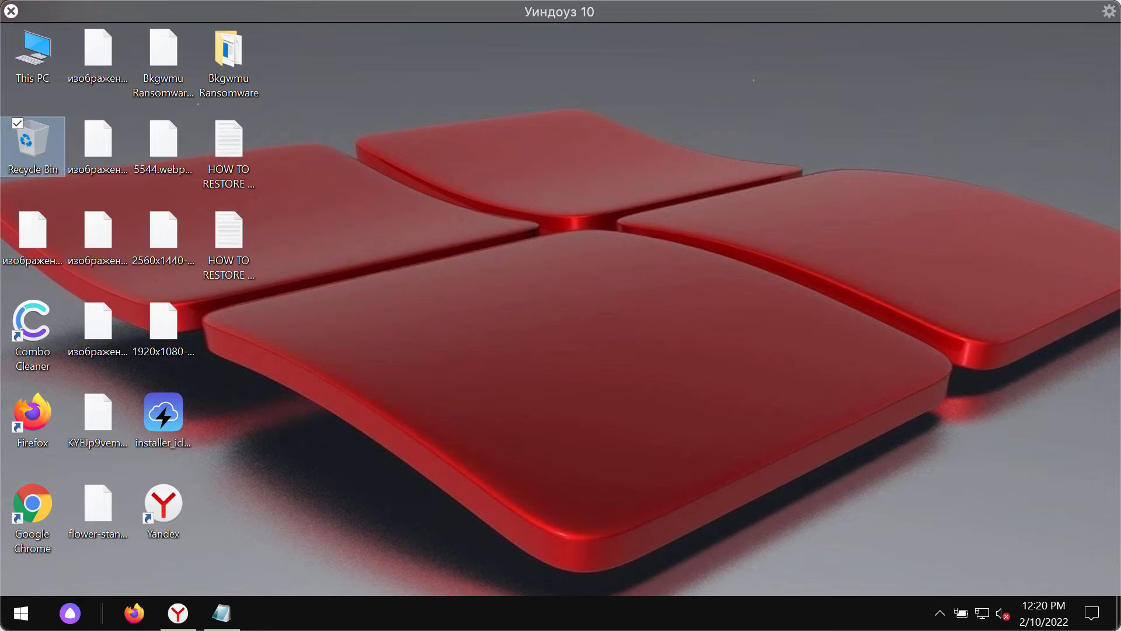
Browse This PC to C:\Program Files (x86)\Internet Explorer and launch iexplore
double_click(31, 54)
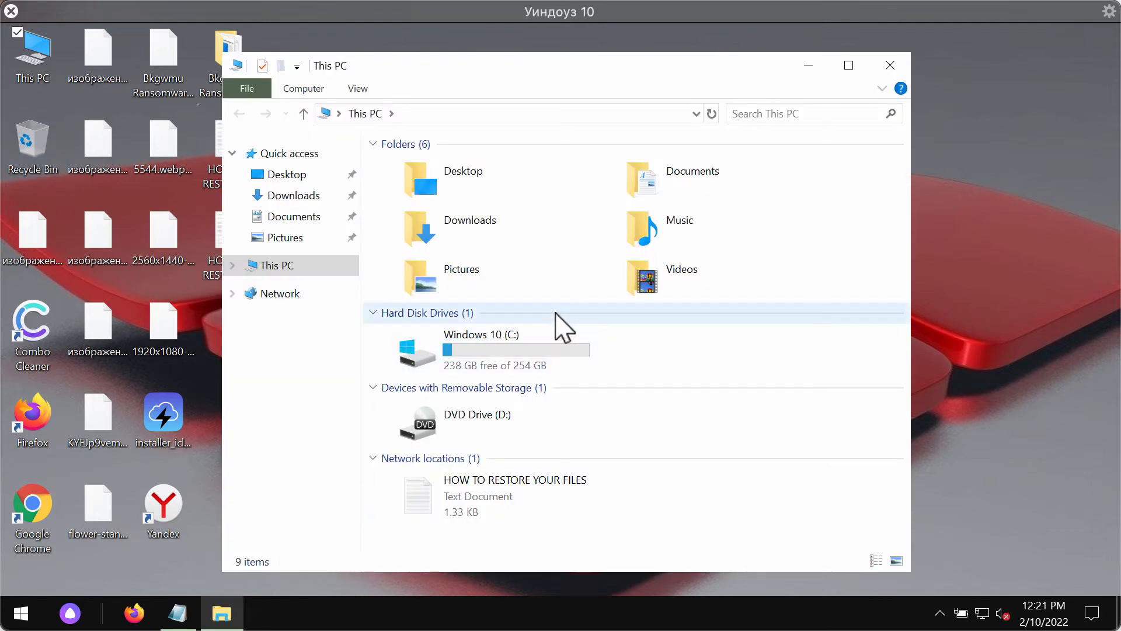
double_click(482, 350)
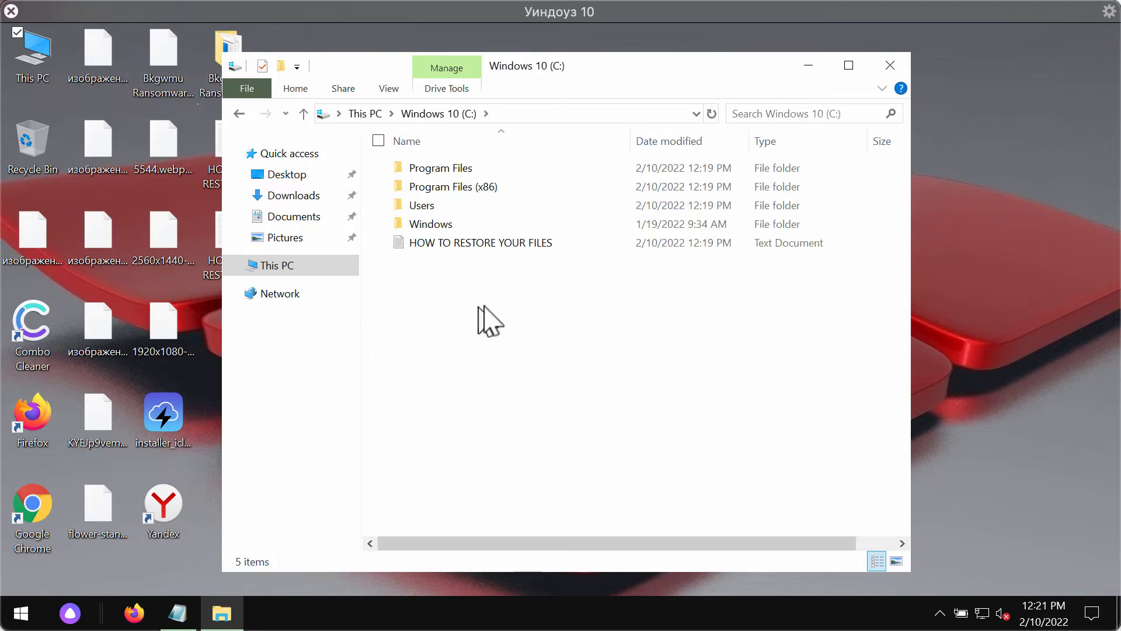
double_click(453, 187)
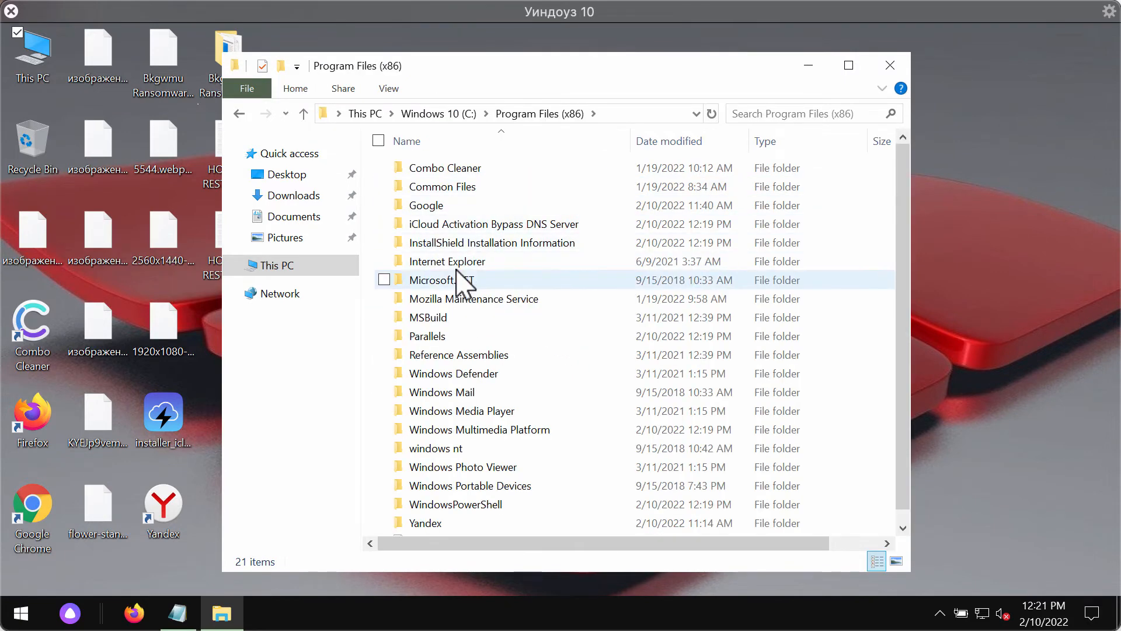
double_click(447, 260)
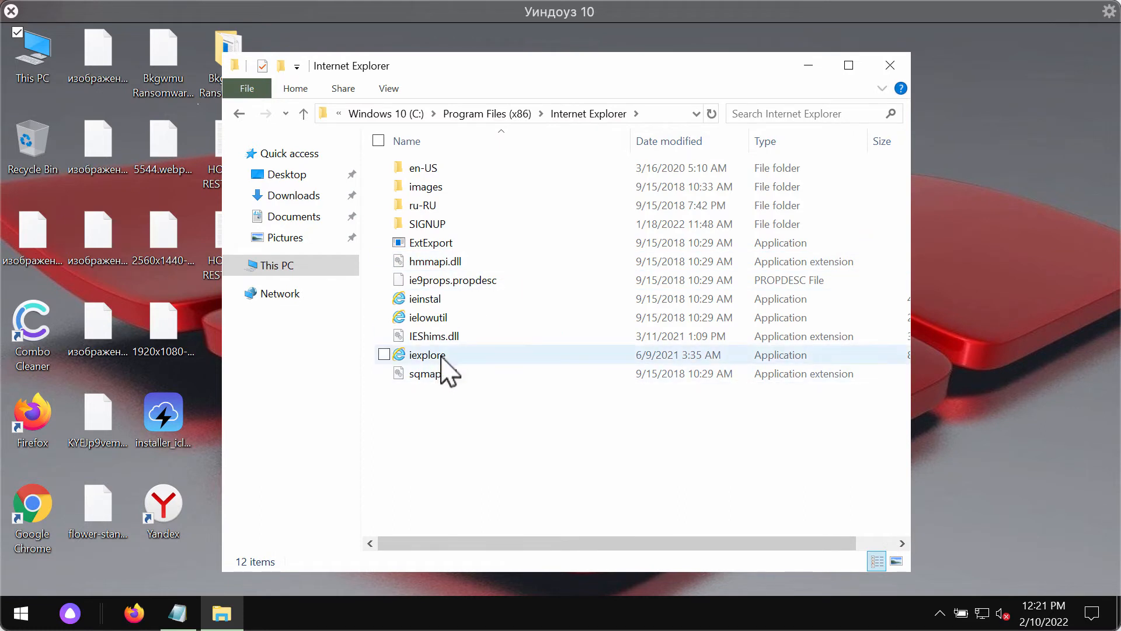
double_click(426, 355)
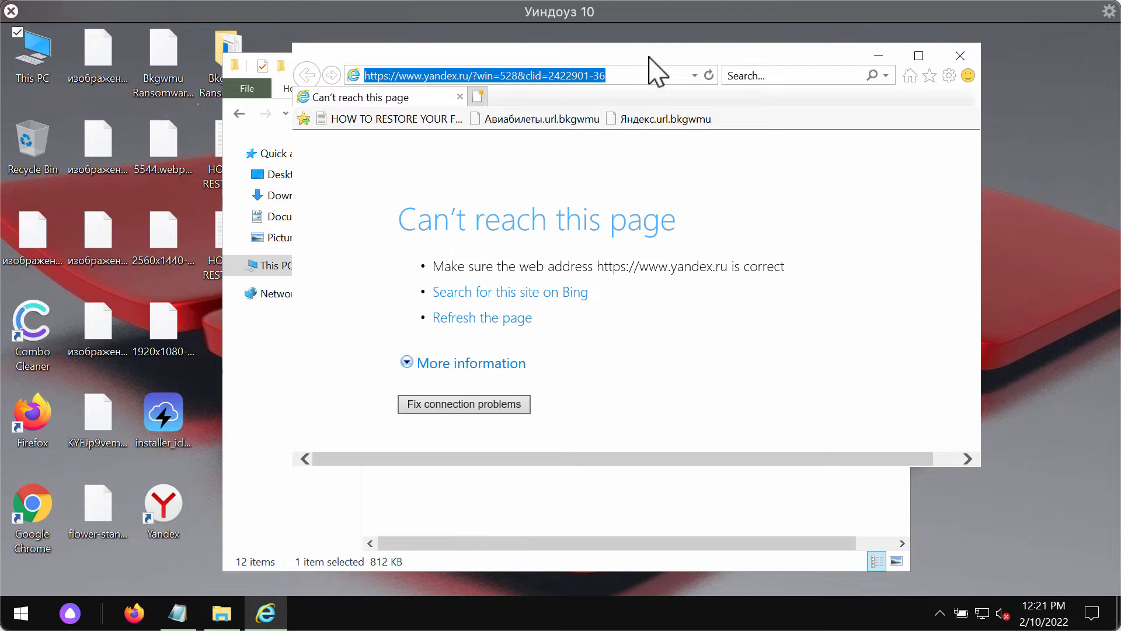
Enter 'combo clean' in the Internet Explorer address bar for search suggestions
text(co)
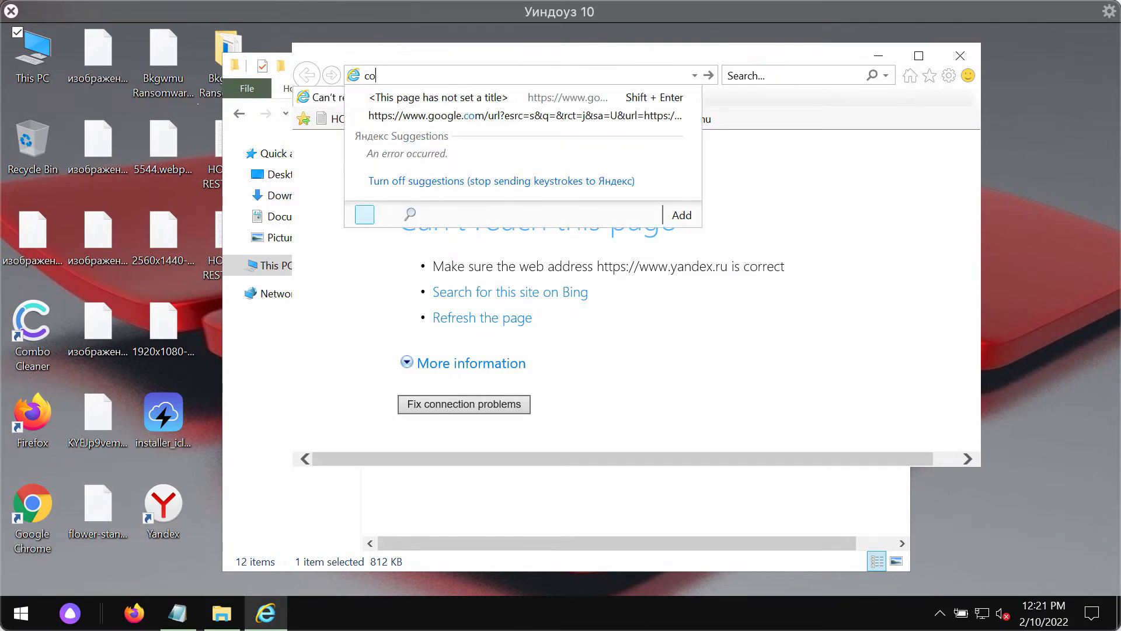
text(m)
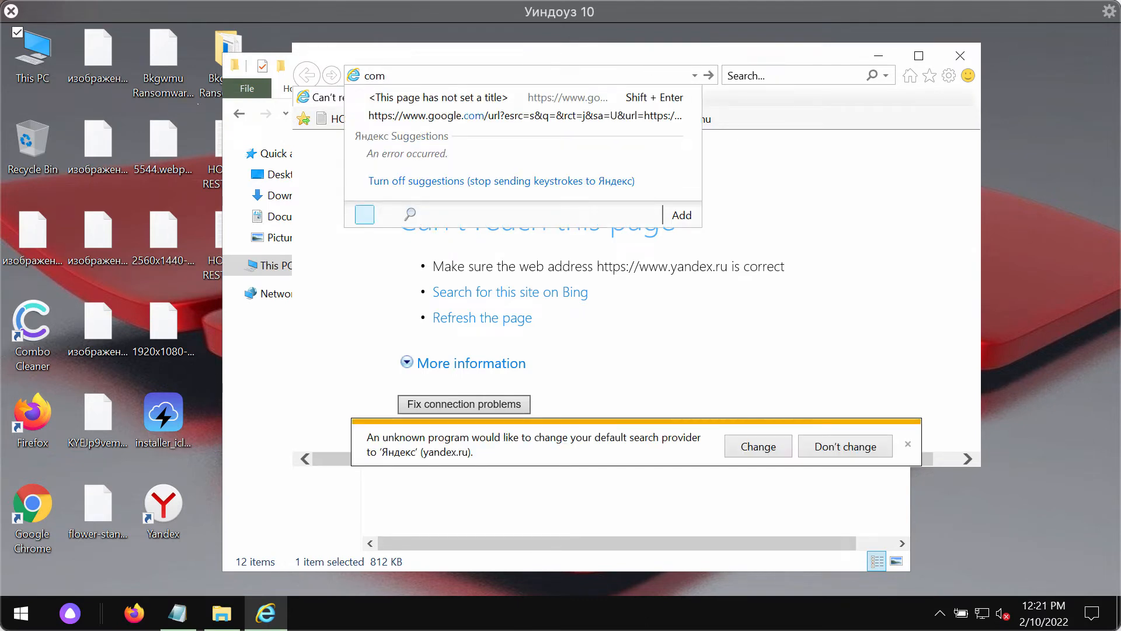
text(bo)
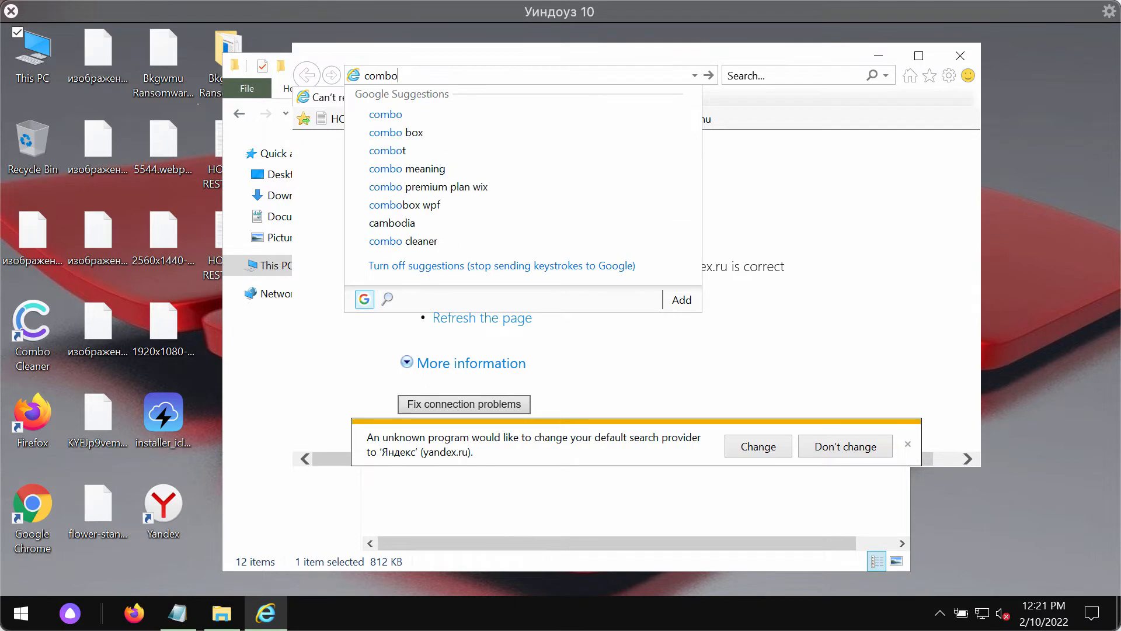
text(clean)
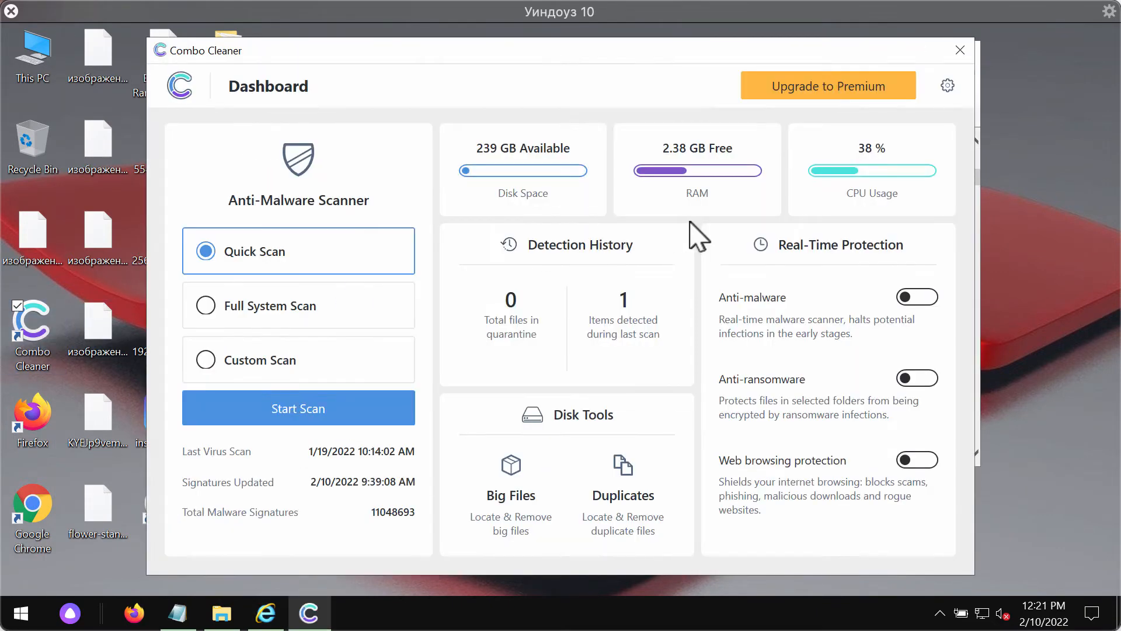
Start a Quick Scan from the Combo Cleaner dashboard
click(297, 409)
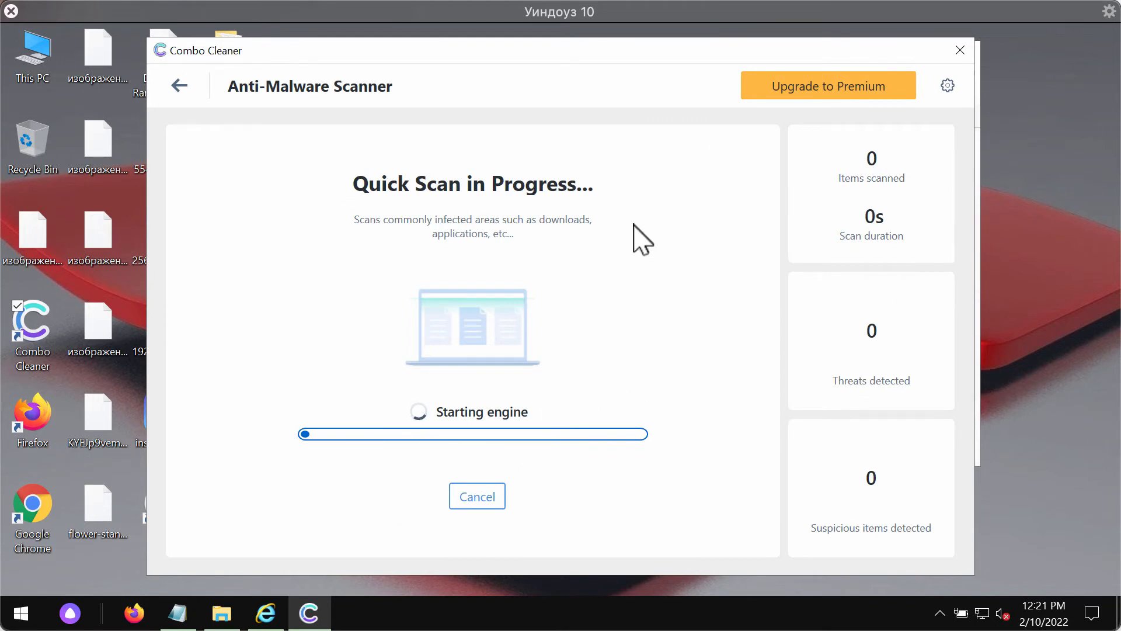
mouse_move(754, 182)
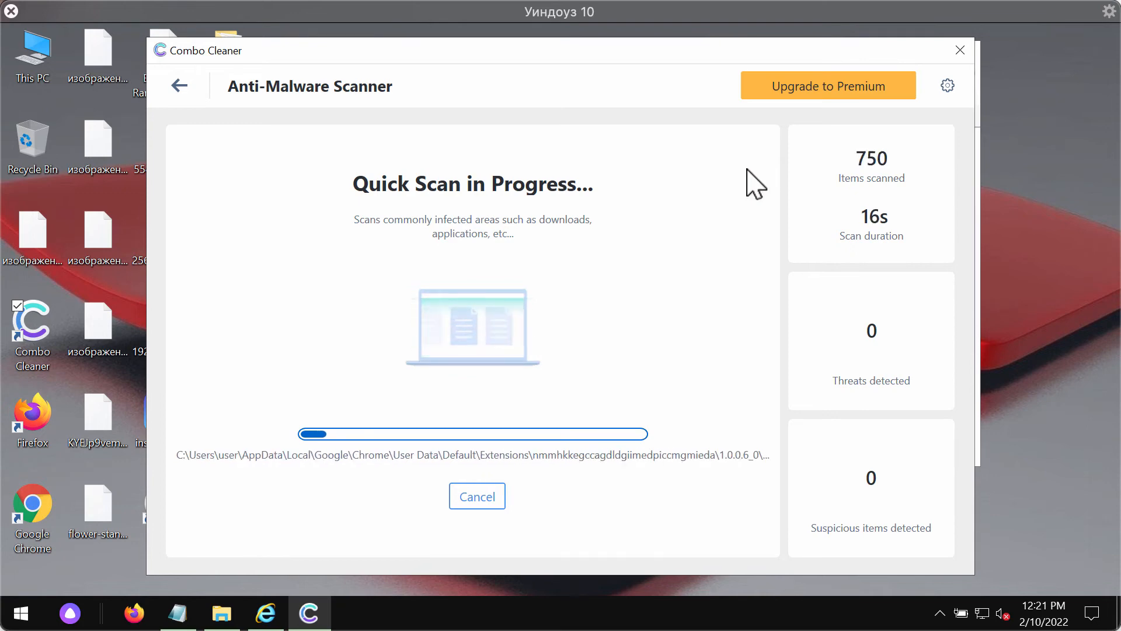
mouse_move(597, 105)
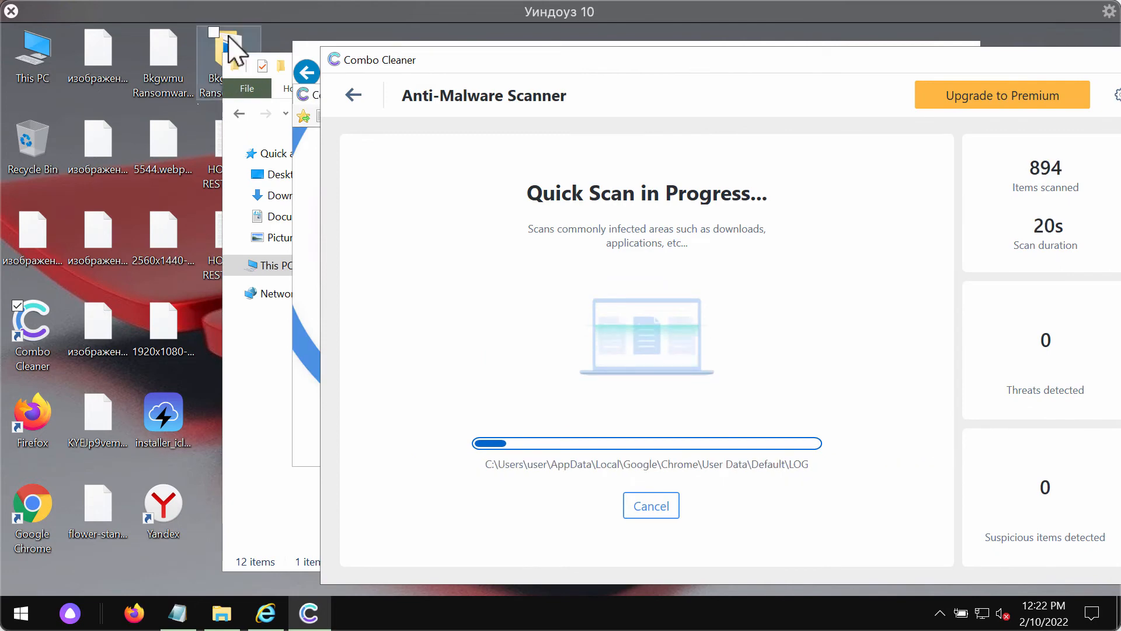
mouse_move(163, 97)
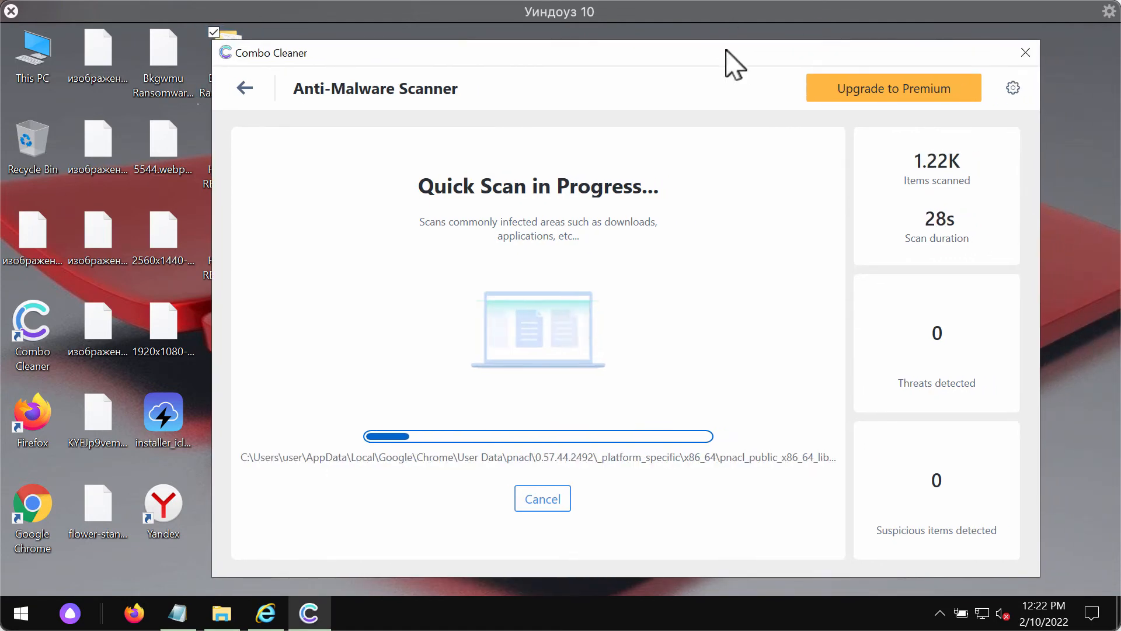
mouse_move(983, 164)
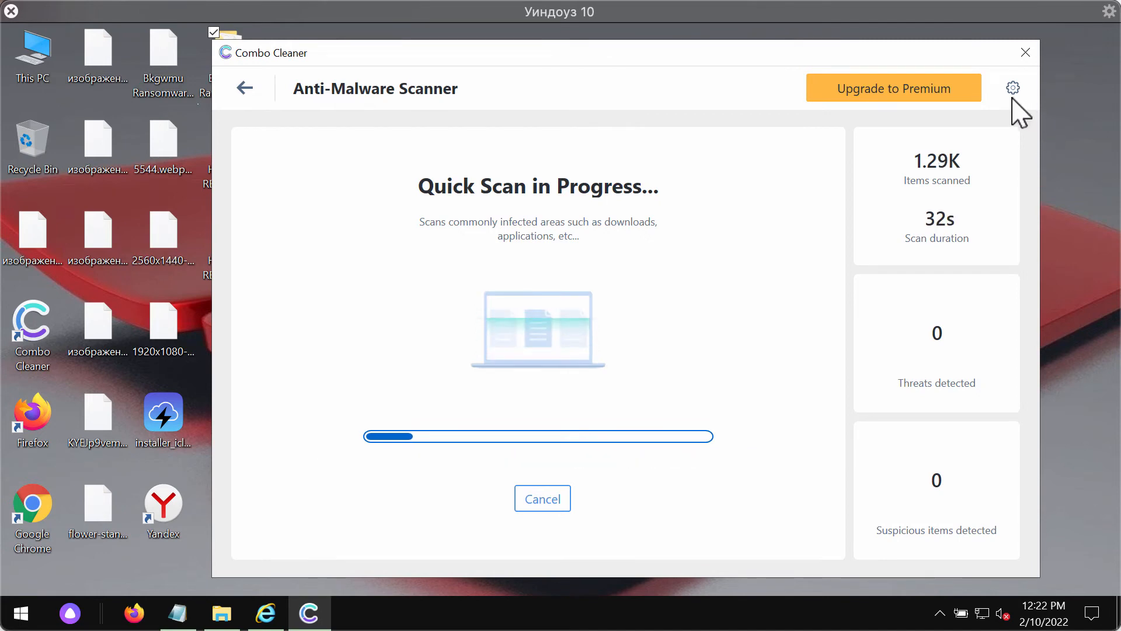
Show Combo Cleaner's Anti-Ransomware settings, which list no protected folders
click(1013, 88)
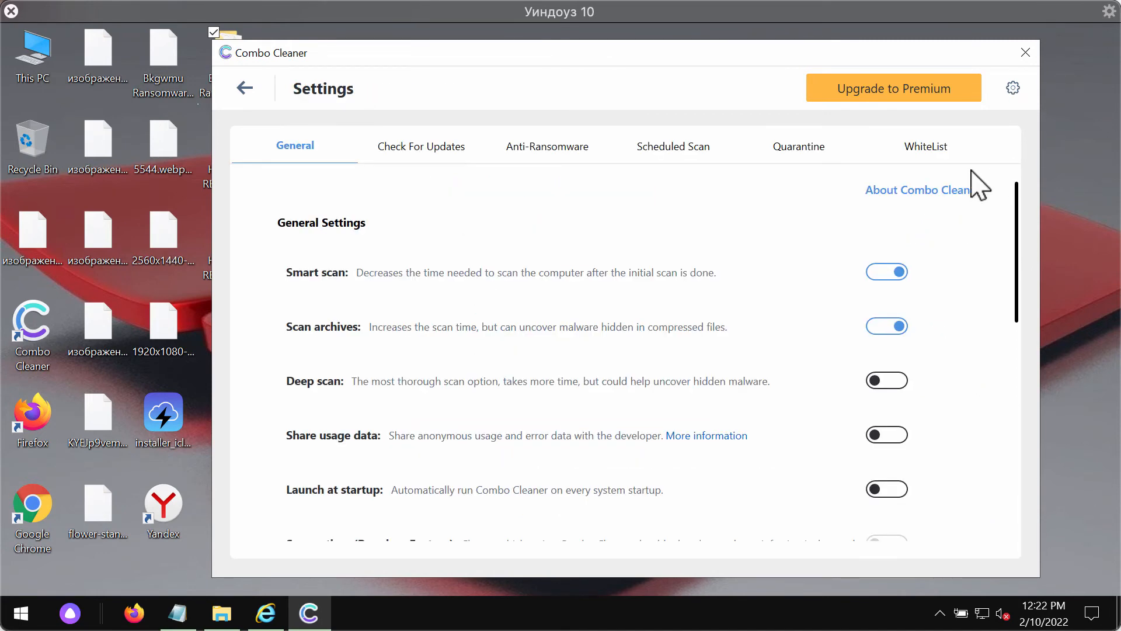
mouse_move(546, 146)
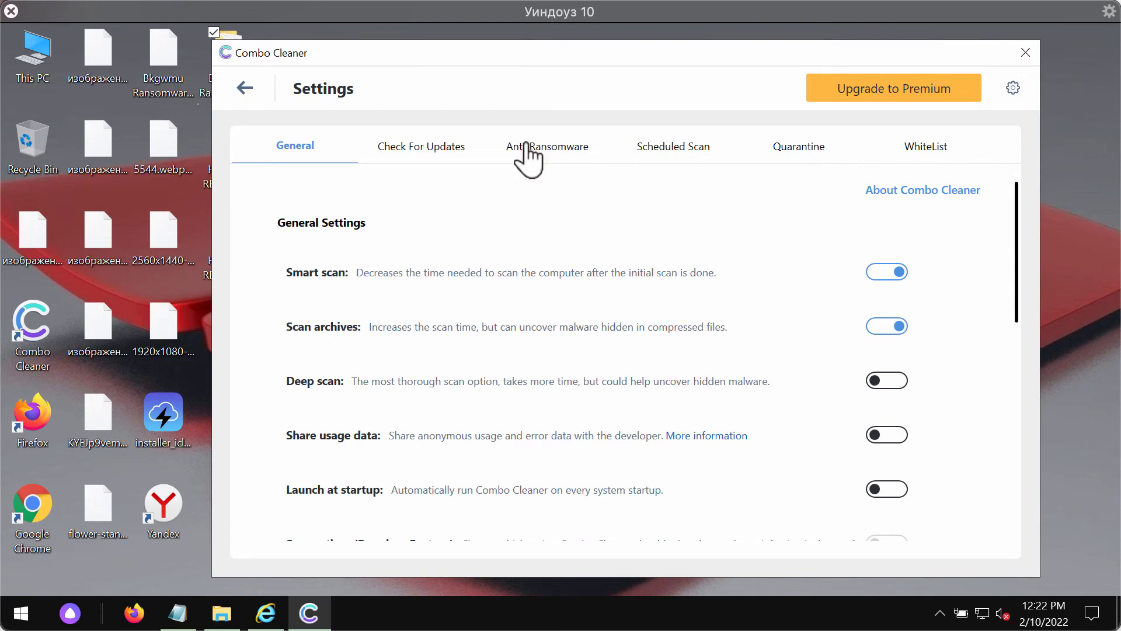
click(547, 146)
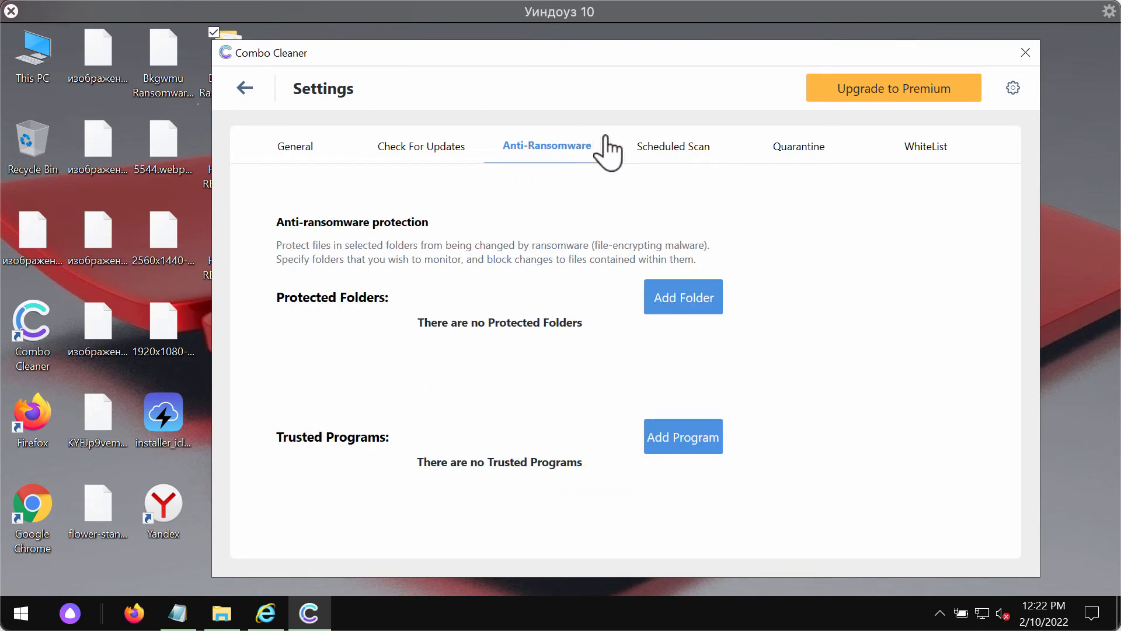
mouse_move(965, 184)
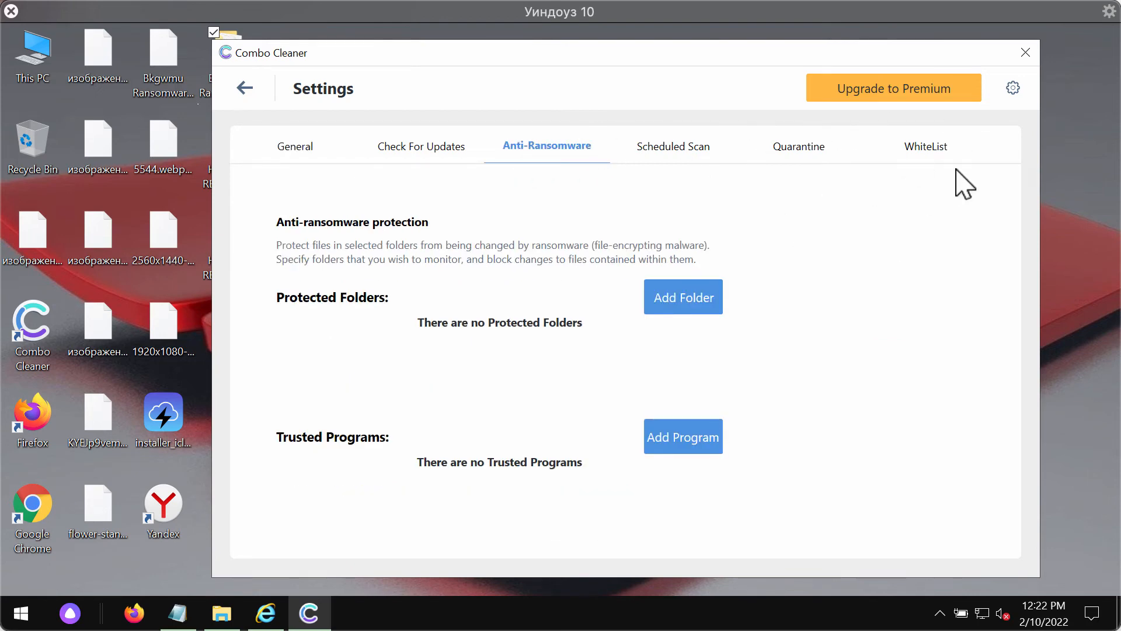
mouse_move(574, 177)
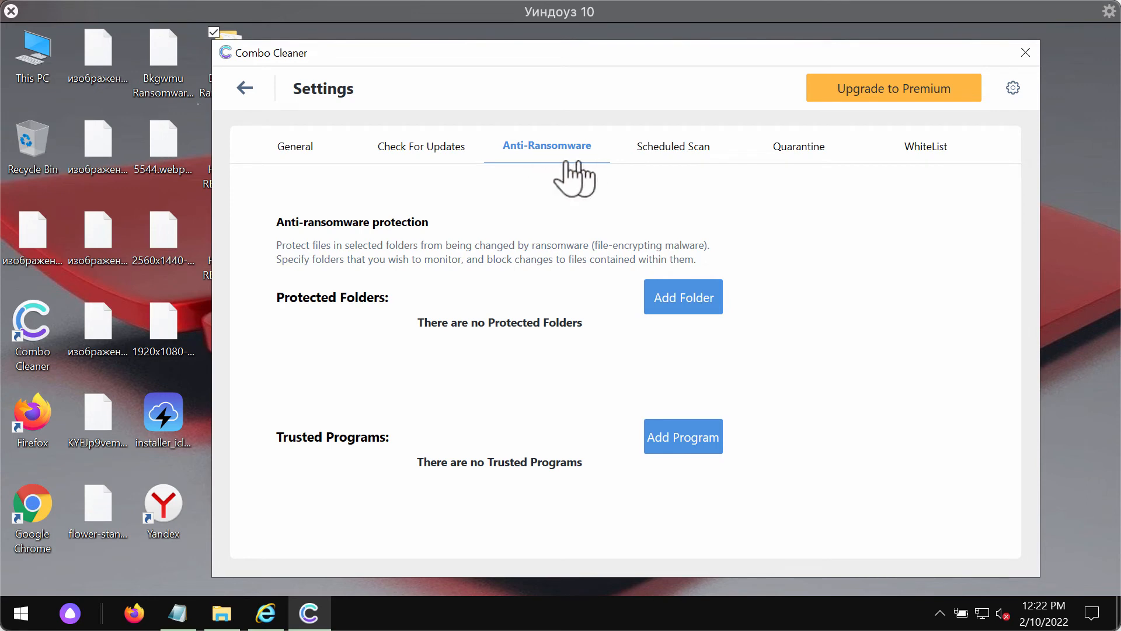
mouse_move(629, 199)
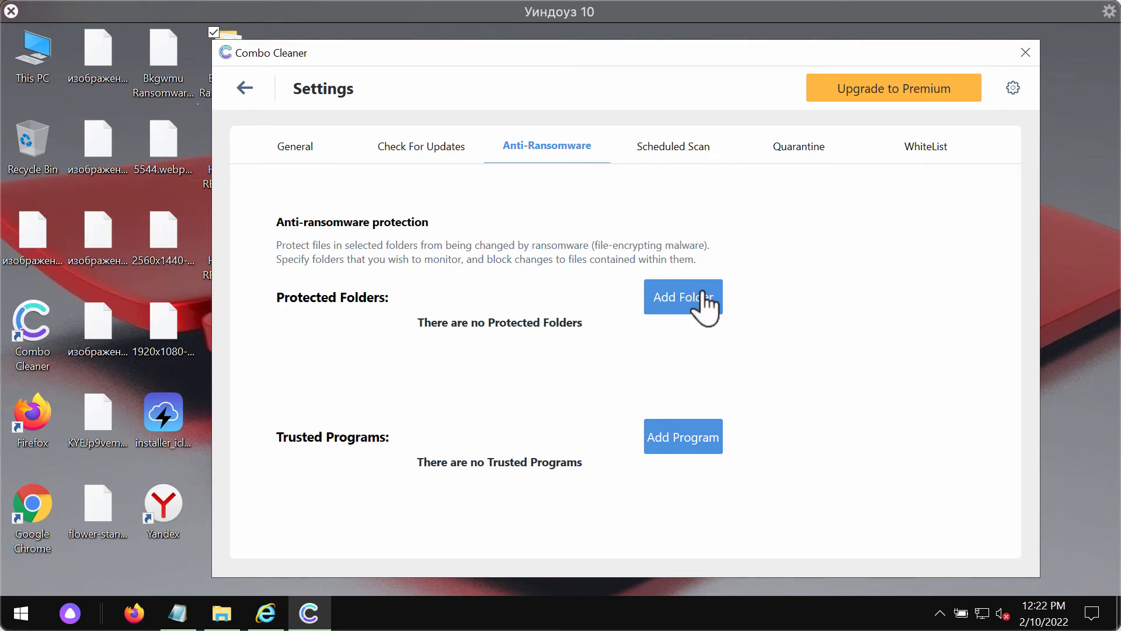
mouse_move(252, 101)
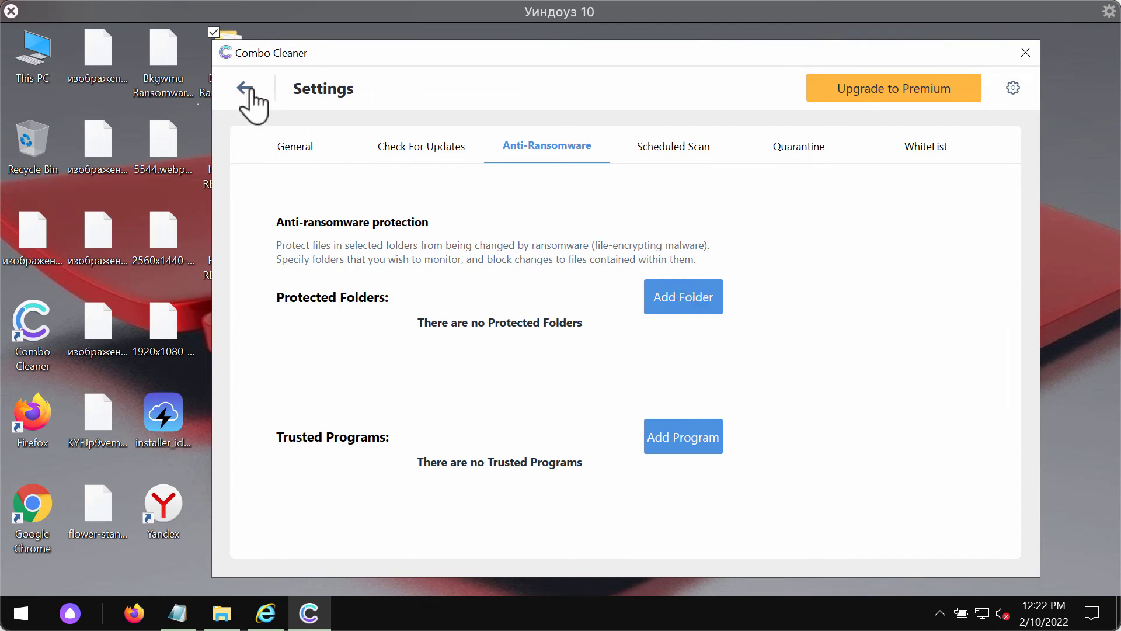
mouse_move(602, 260)
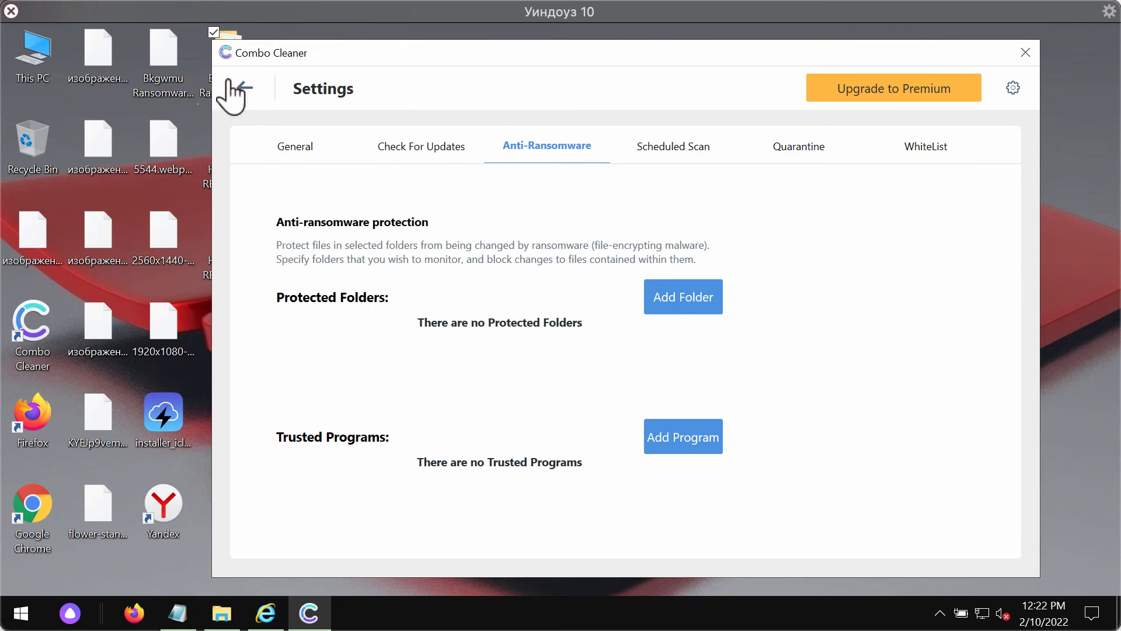
Return to the running Quick Scan and cancel it after two Trojan threats are found
click(233, 97)
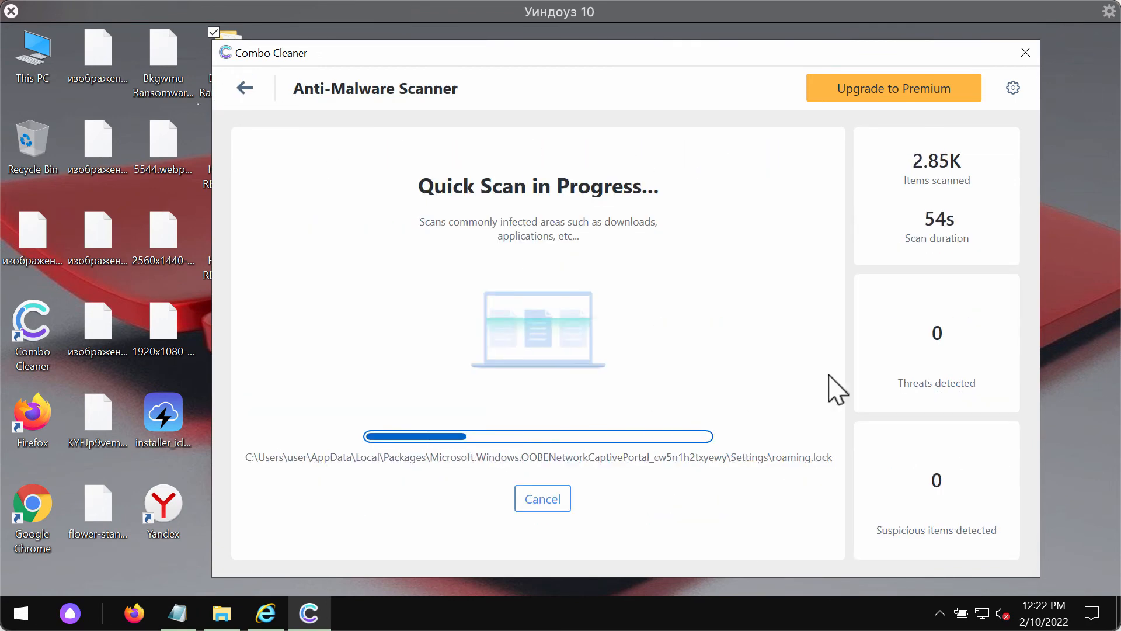
click(244, 88)
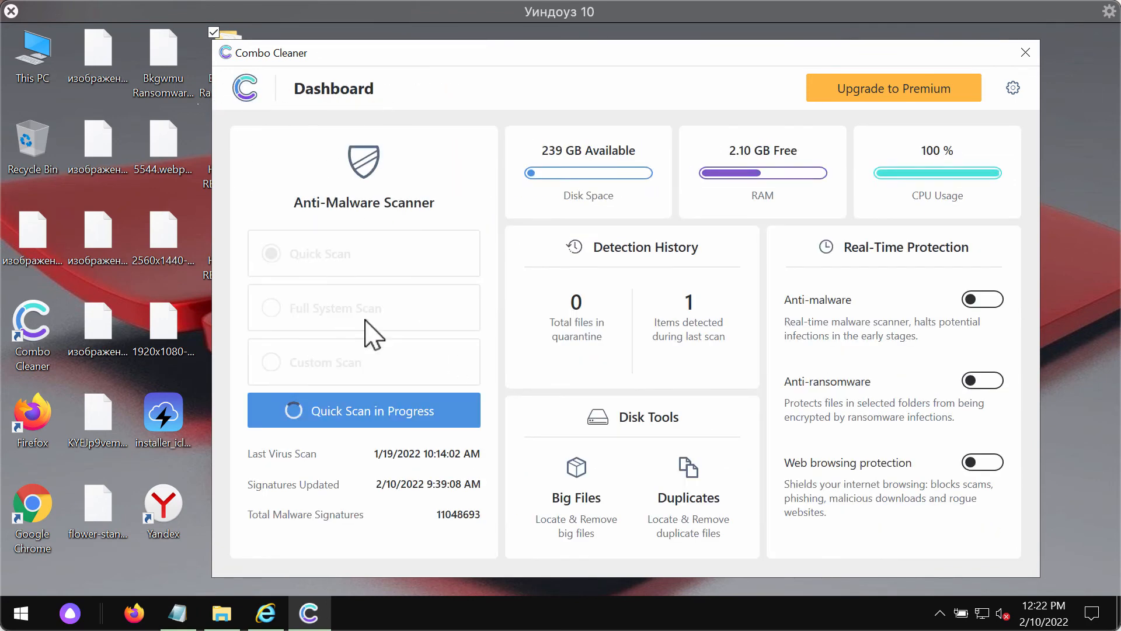
click(363, 410)
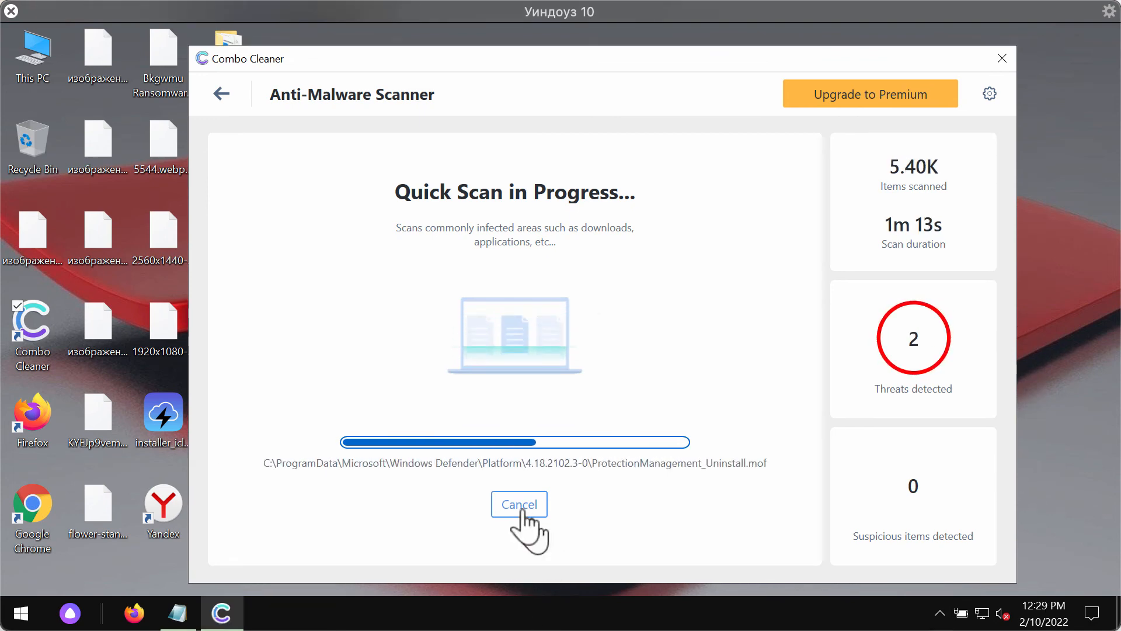
click(518, 504)
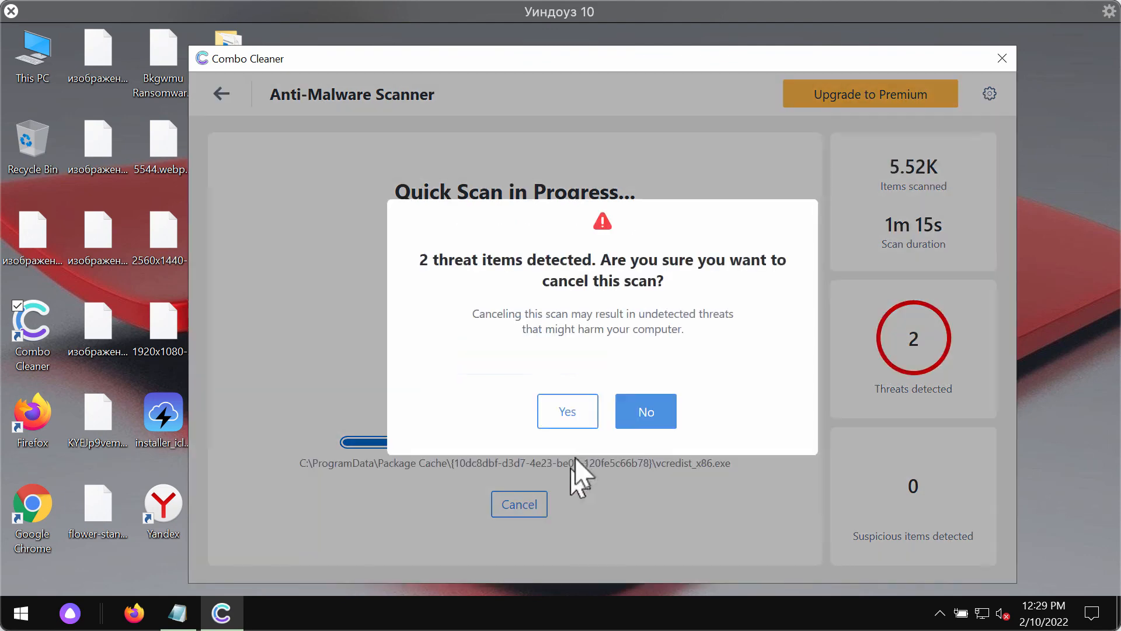
click(566, 410)
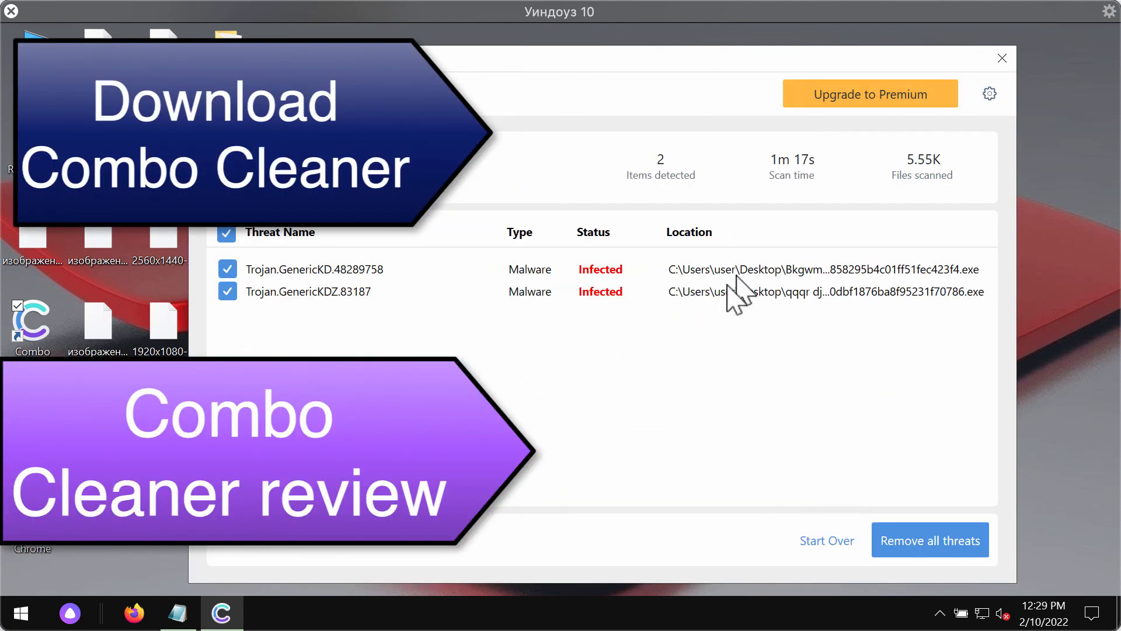
mouse_move(555, 323)
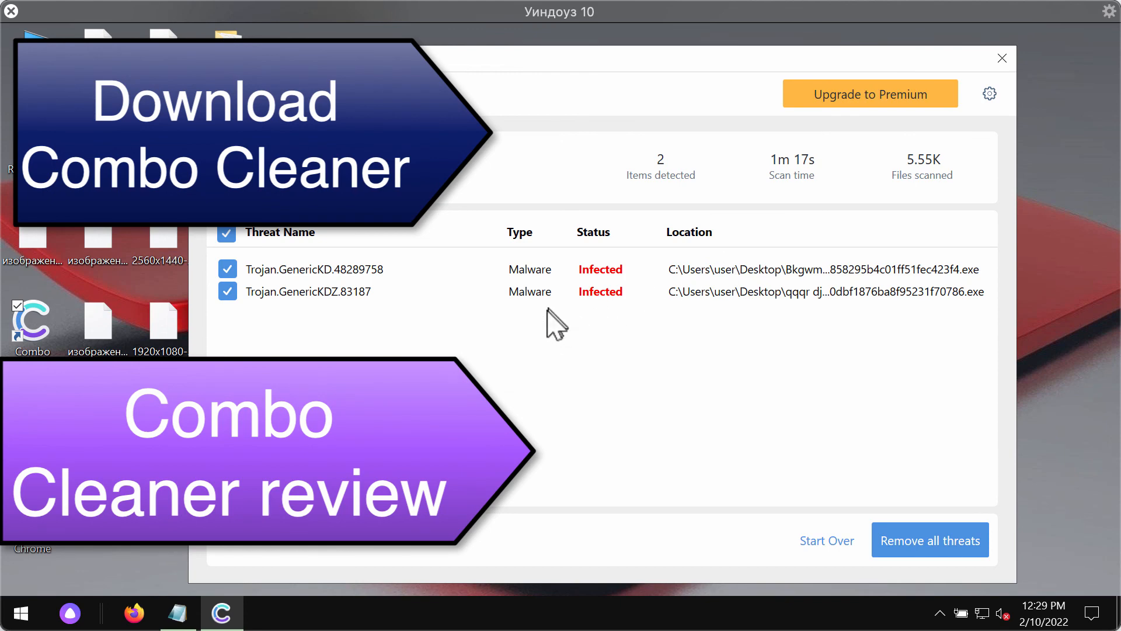
mouse_move(647, 296)
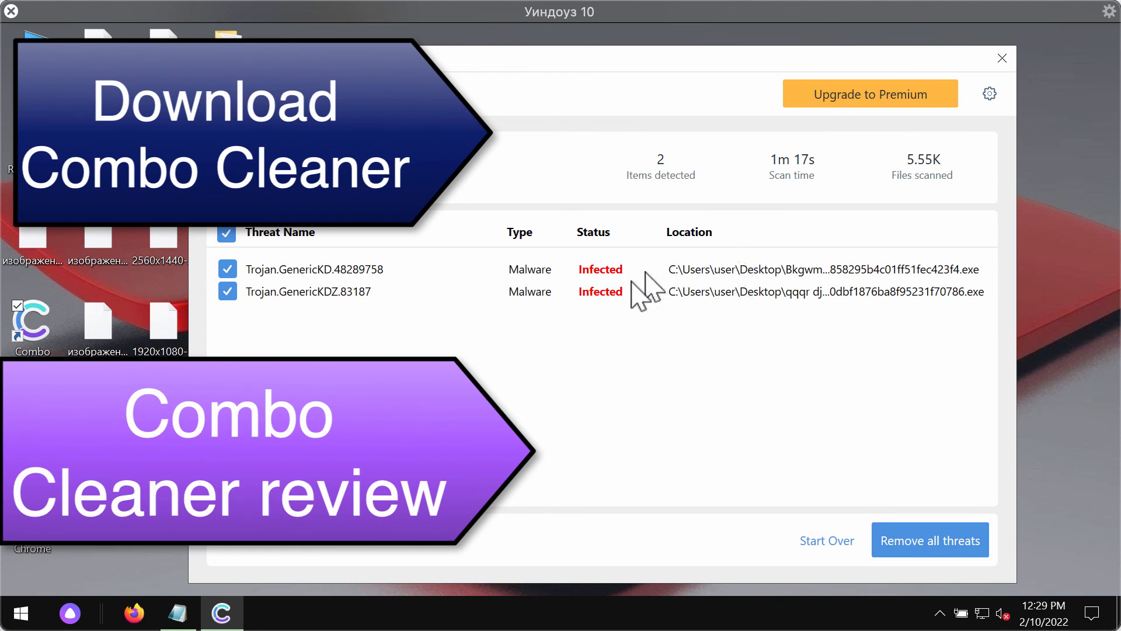
mouse_move(721, 75)
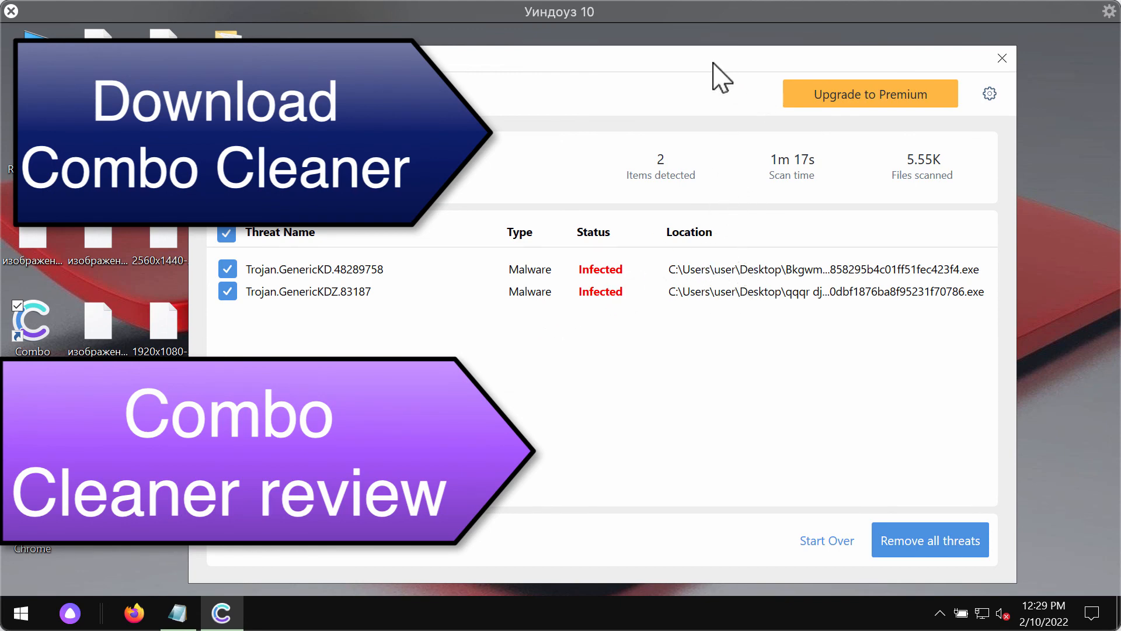
mouse_move(737, 98)
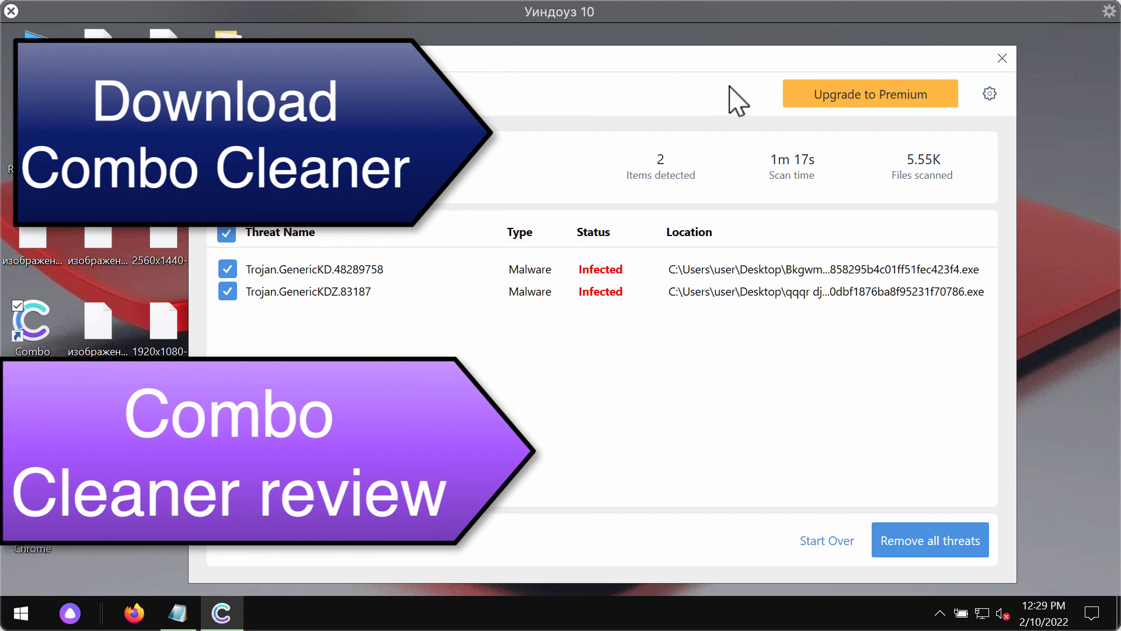